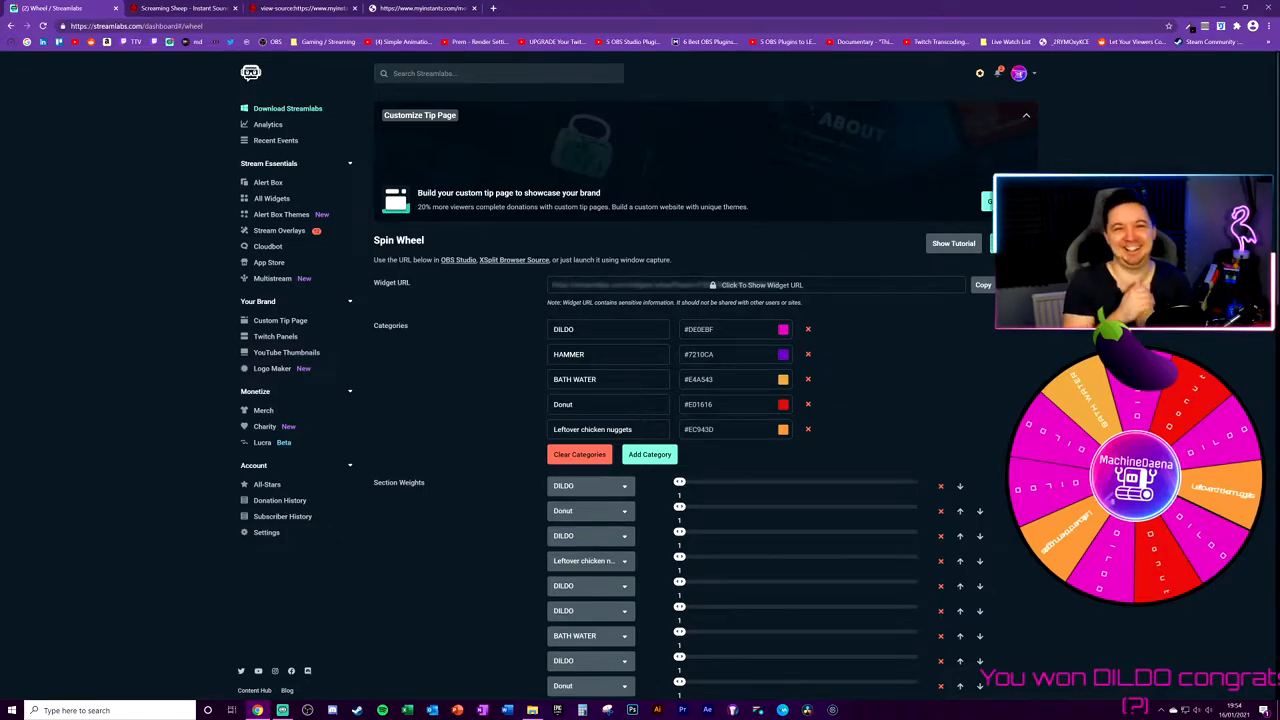
Show the Widget Gallery listing all available streaming widgets
{"action": "left_click", "coordinate": [272, 198]}
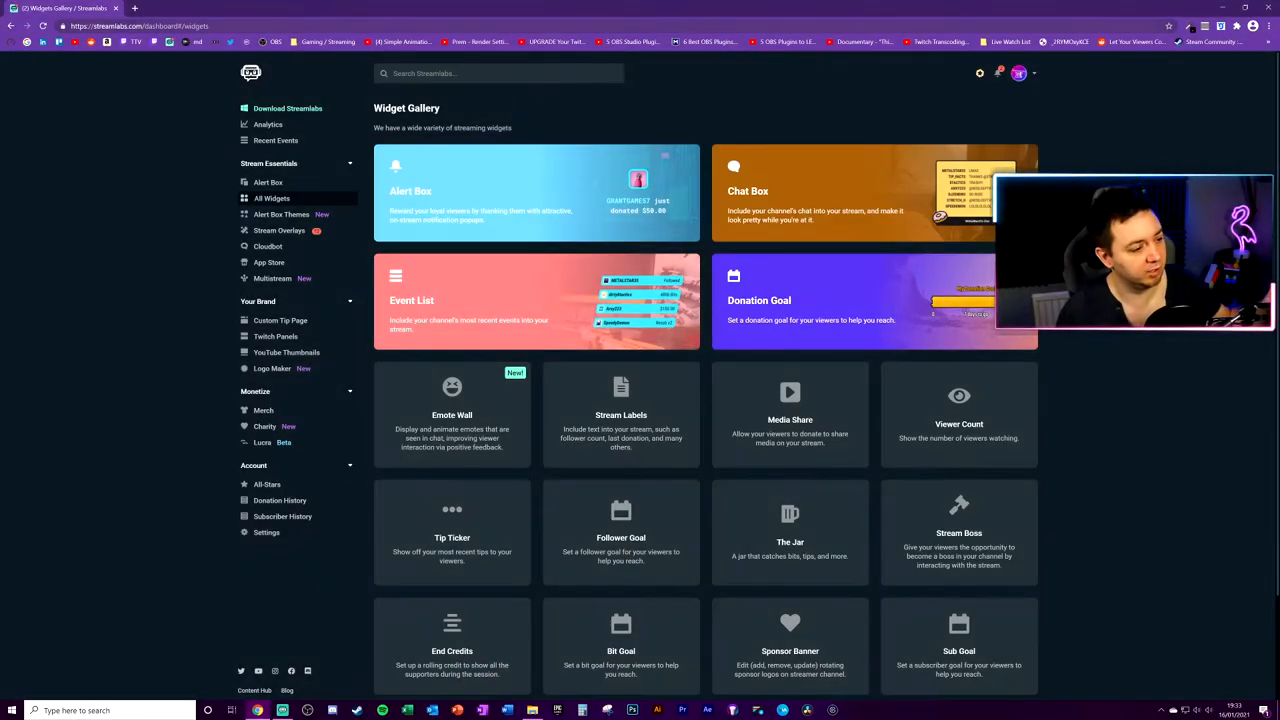
Select the Spin Wheel widget to reach its settings page
{"action": "left_click", "coordinate": [140, 26]}
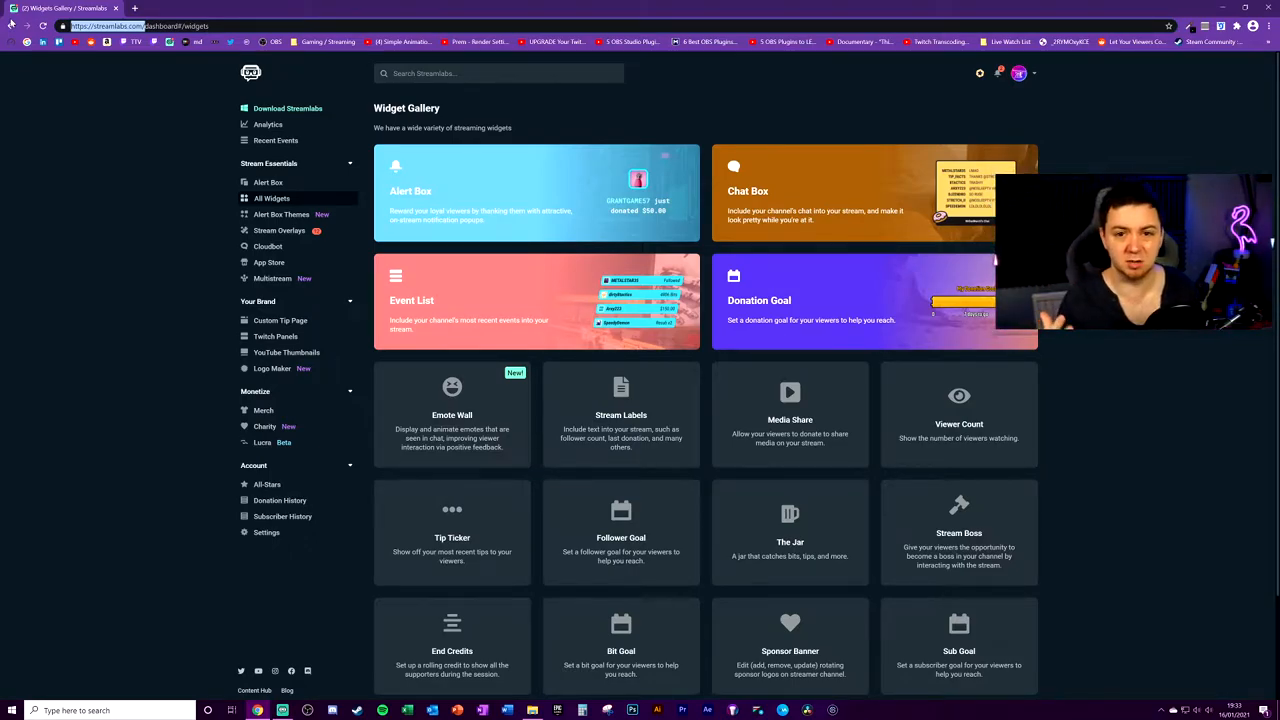
{"action": "mouse_move", "coordinate": [272, 198]}
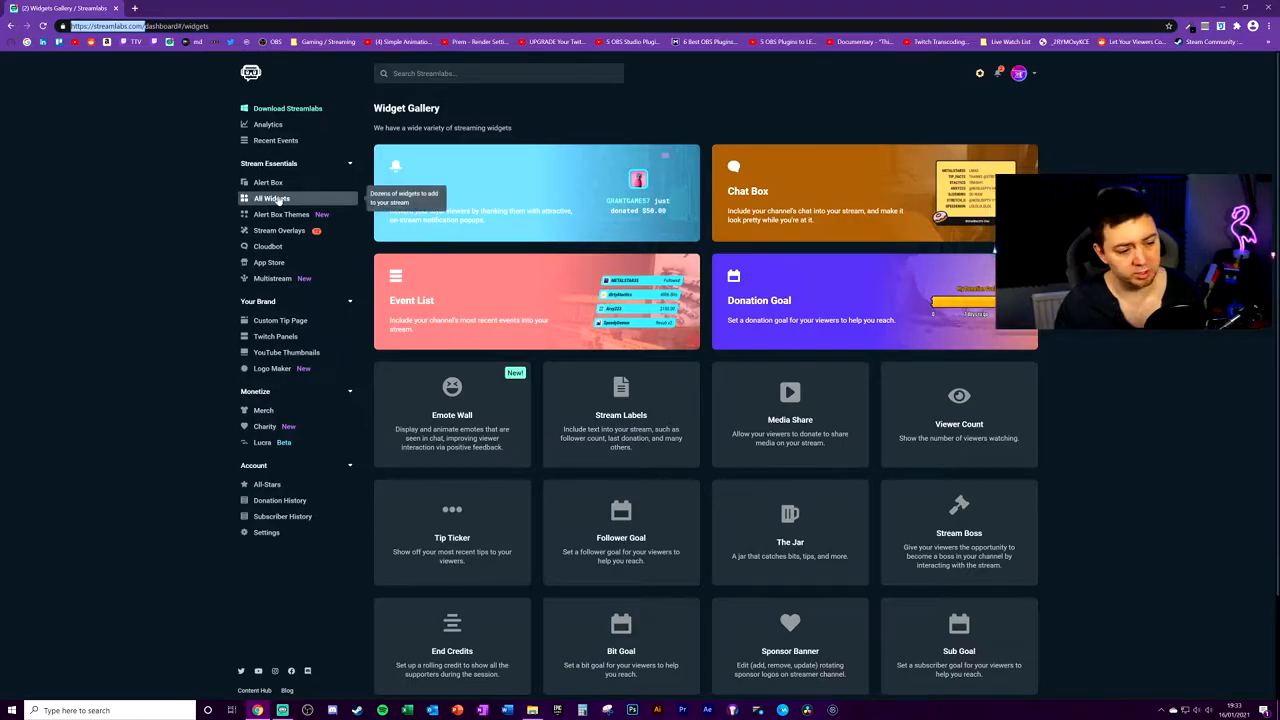
{"action": "mouse_move", "coordinate": [268, 182]}
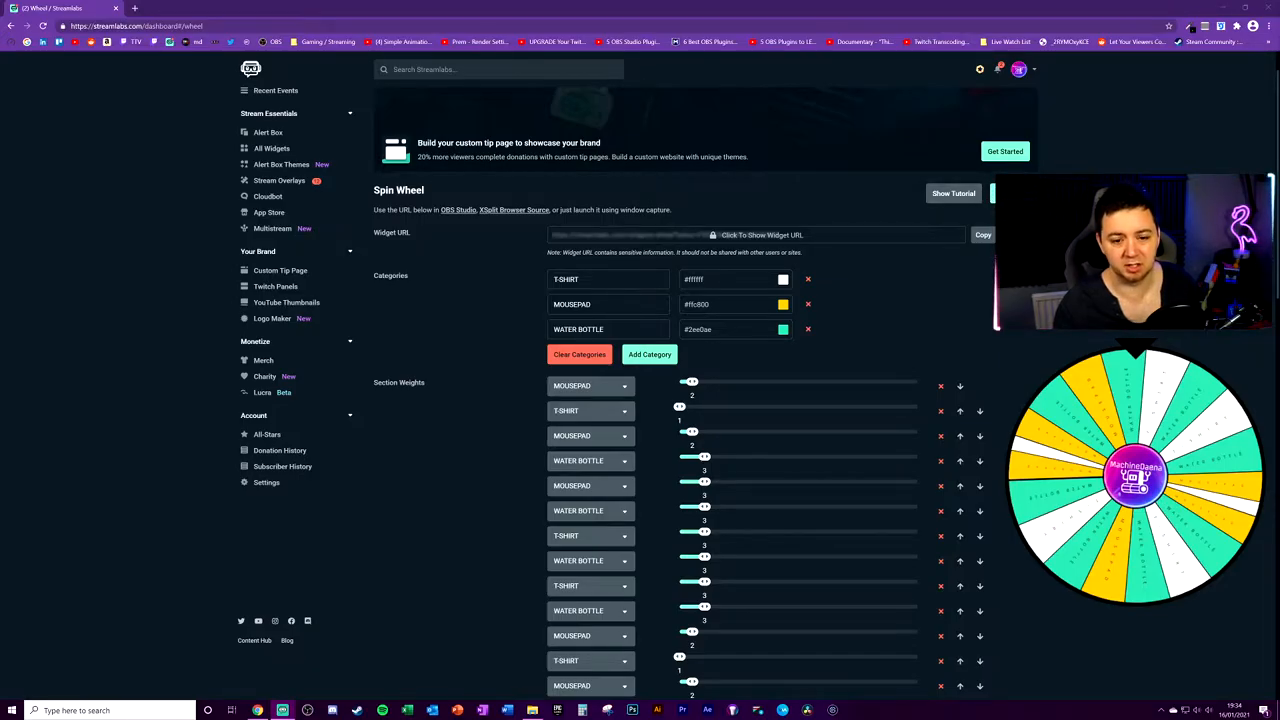
Scroll down the spin wheel settings to the categories and sections area
{"action": "scroll", "scroll_direction": "down", "scroll_amount": 3}
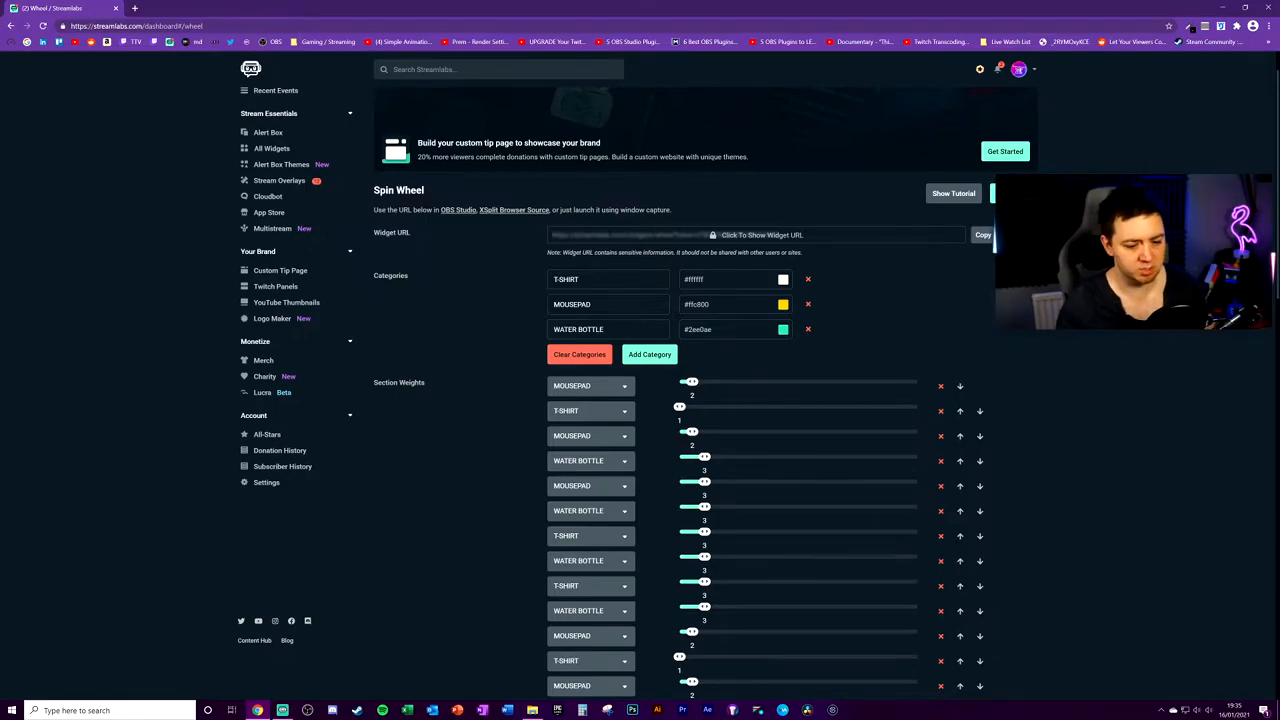
{"action": "scroll", "scroll_direction": "down", "scroll_amount": 3}
{"action": "type", "text": "DILDO"}
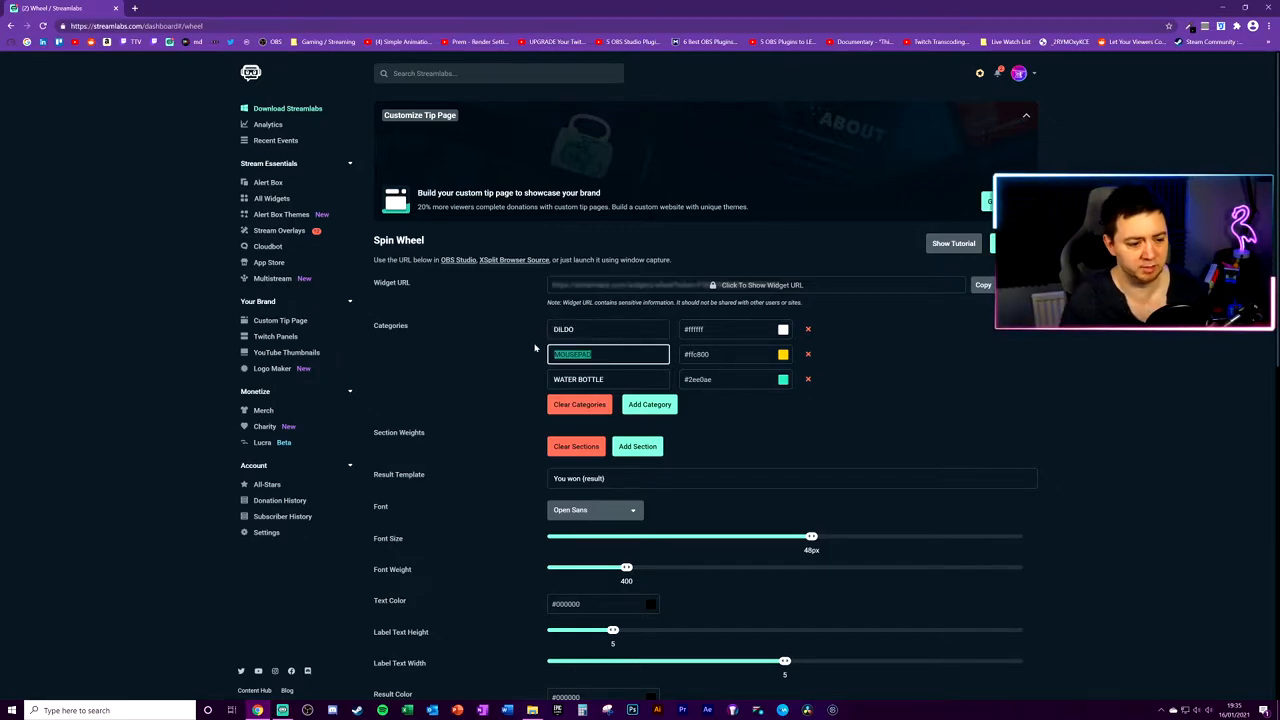
Name the second category HAMMER and add another wheel category
{"action": "type", "text": "HAMMER"}
{"action": "left_click", "coordinate": [608, 378]}
{"action": "type", "text": "BATH WATER"}
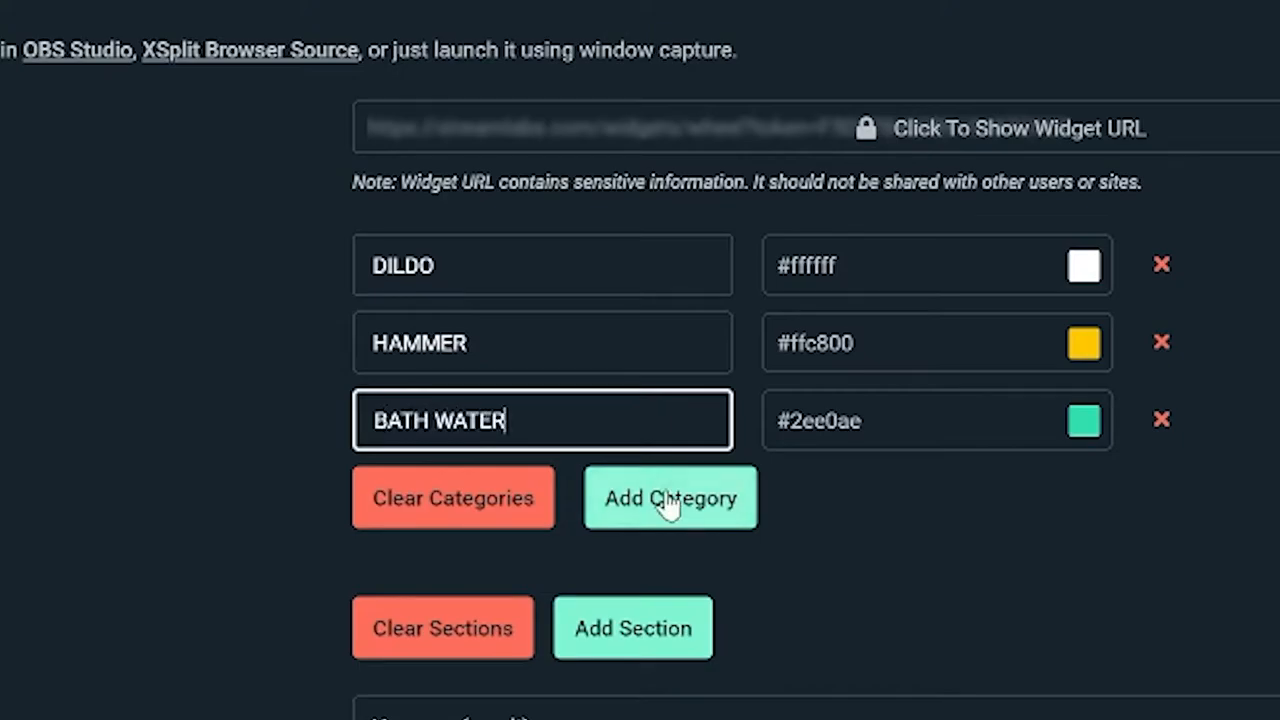
{"action": "left_click", "coordinate": [670, 498]}
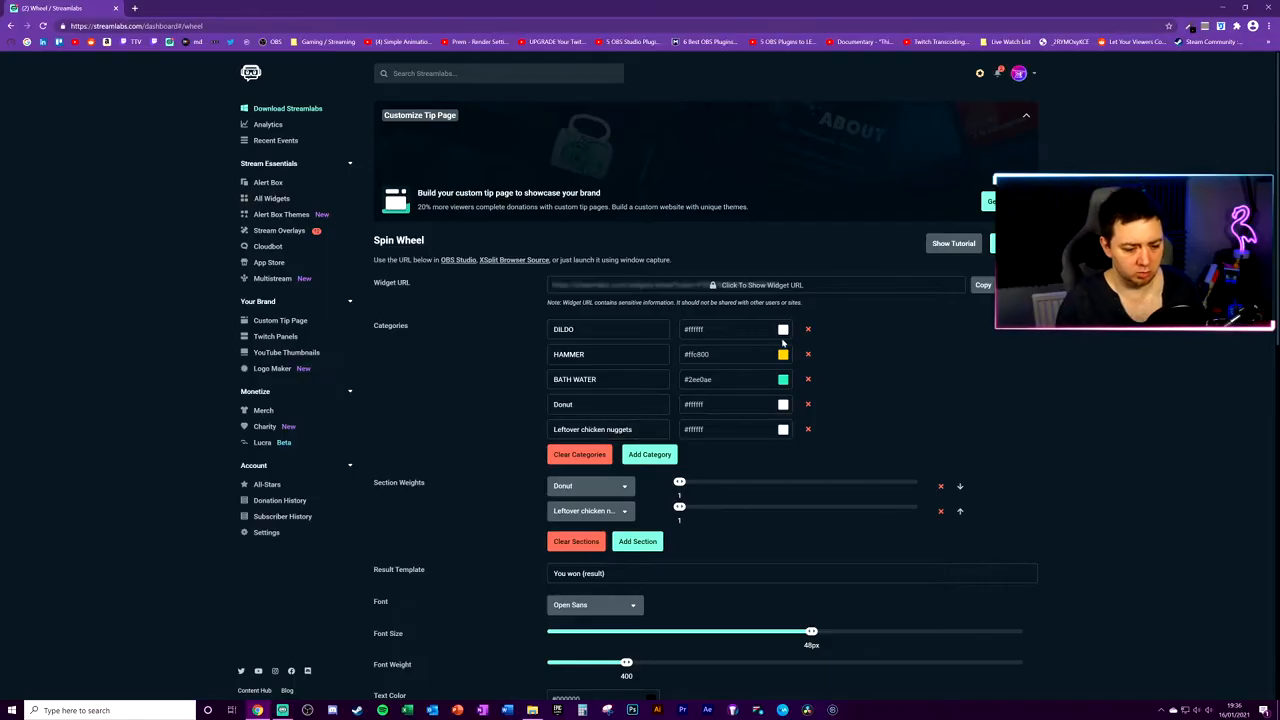
Colour the categories: DILDO magenta, HAMMER purple, BATH WATER and Leftover chicken nuggets orange
{"action": "left_click", "coordinate": [784, 328]}
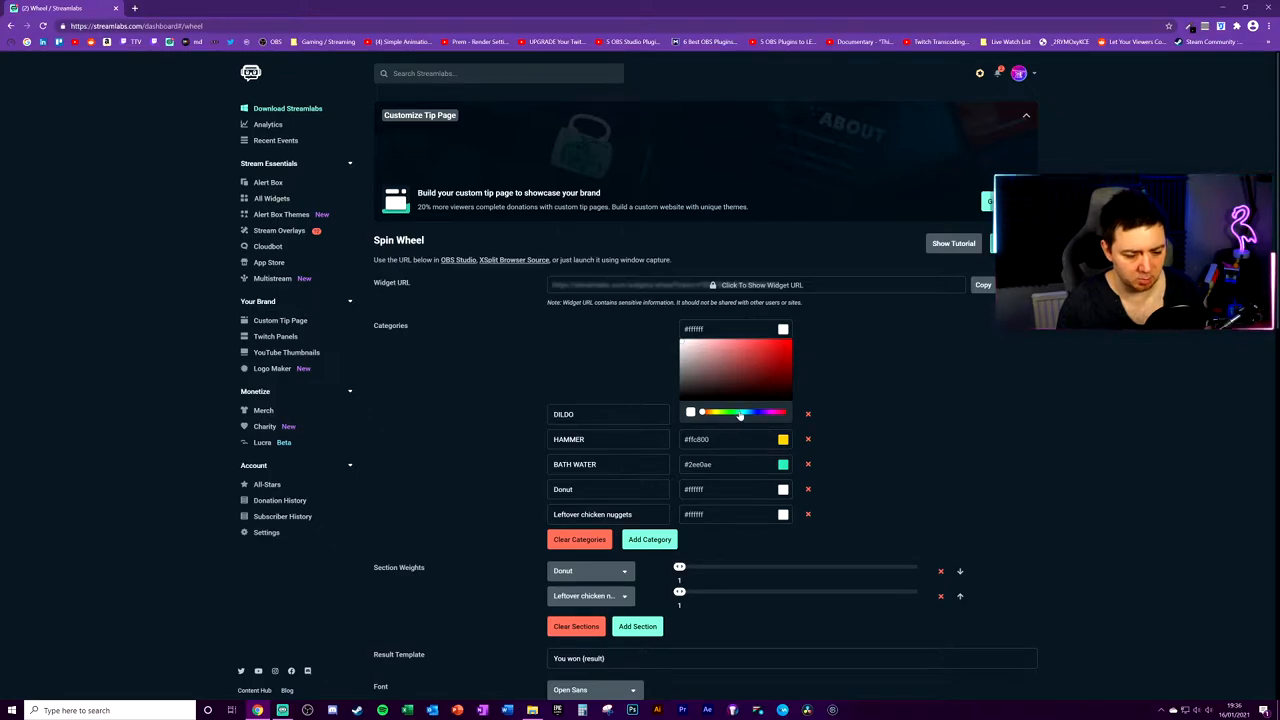
{"action": "left_click", "coordinate": [738, 412]}
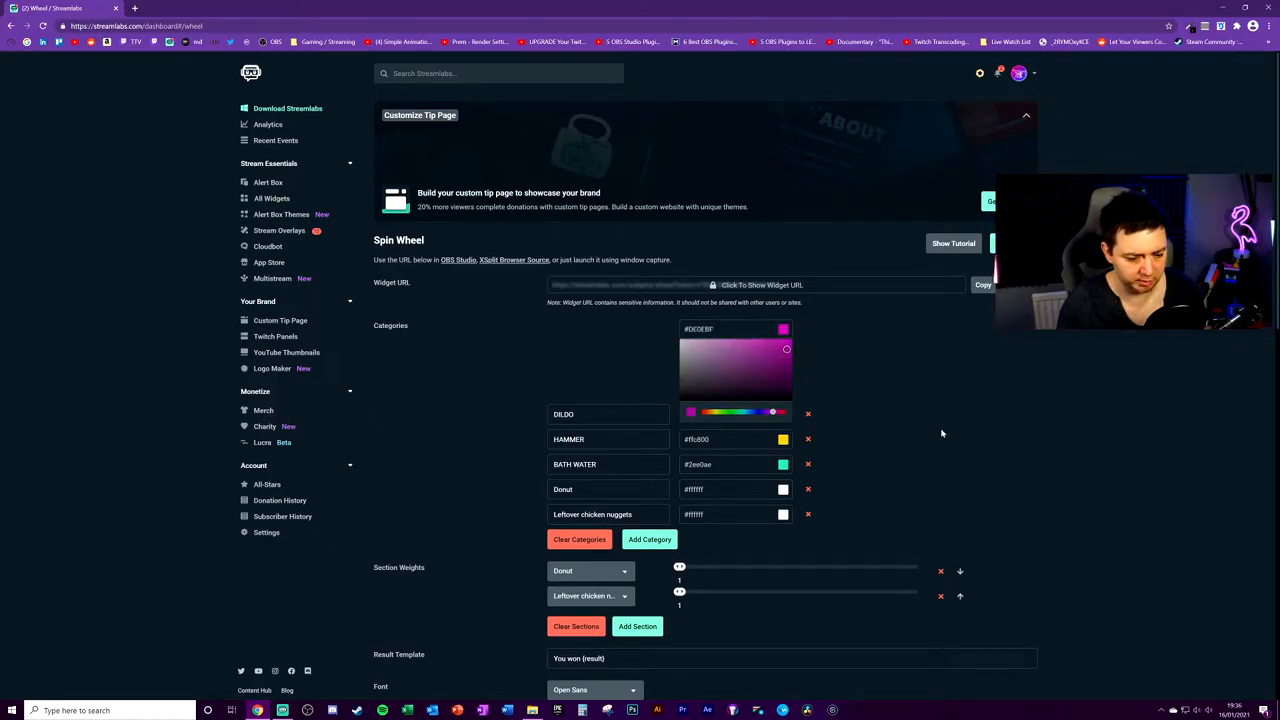
{"action": "left_click", "coordinate": [784, 440]}
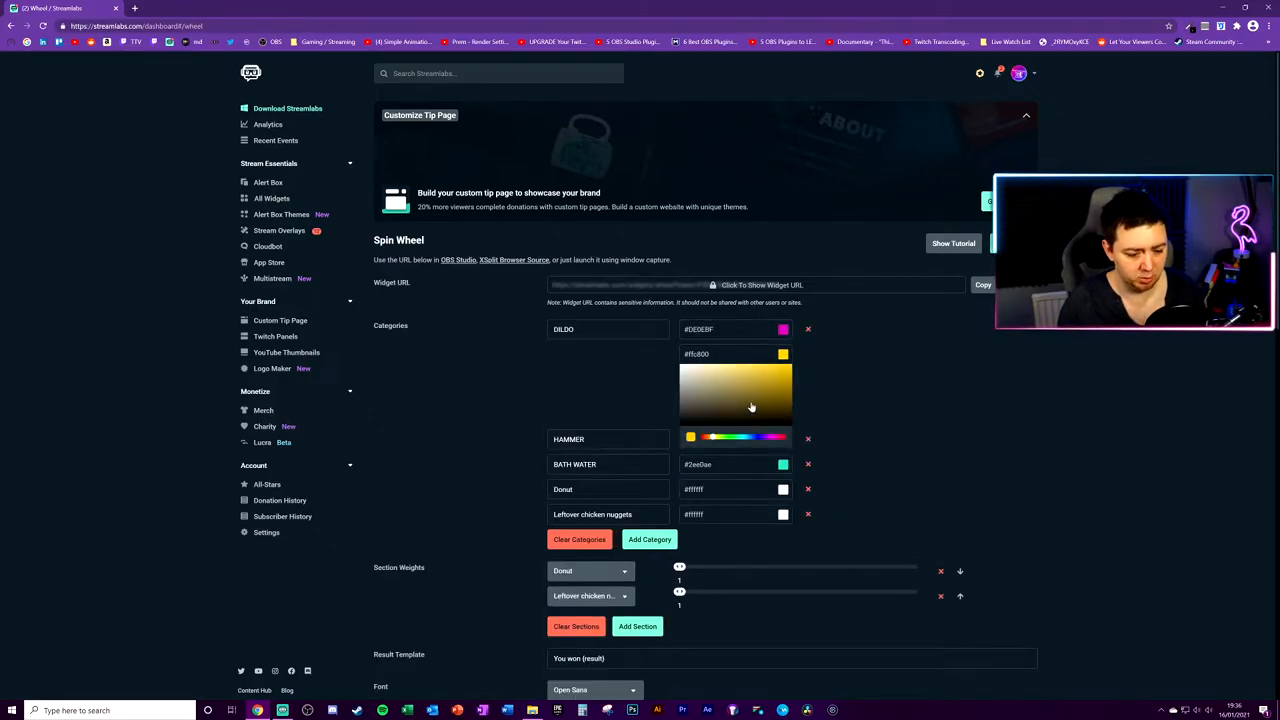
{"action": "left_click", "coordinate": [752, 392]}
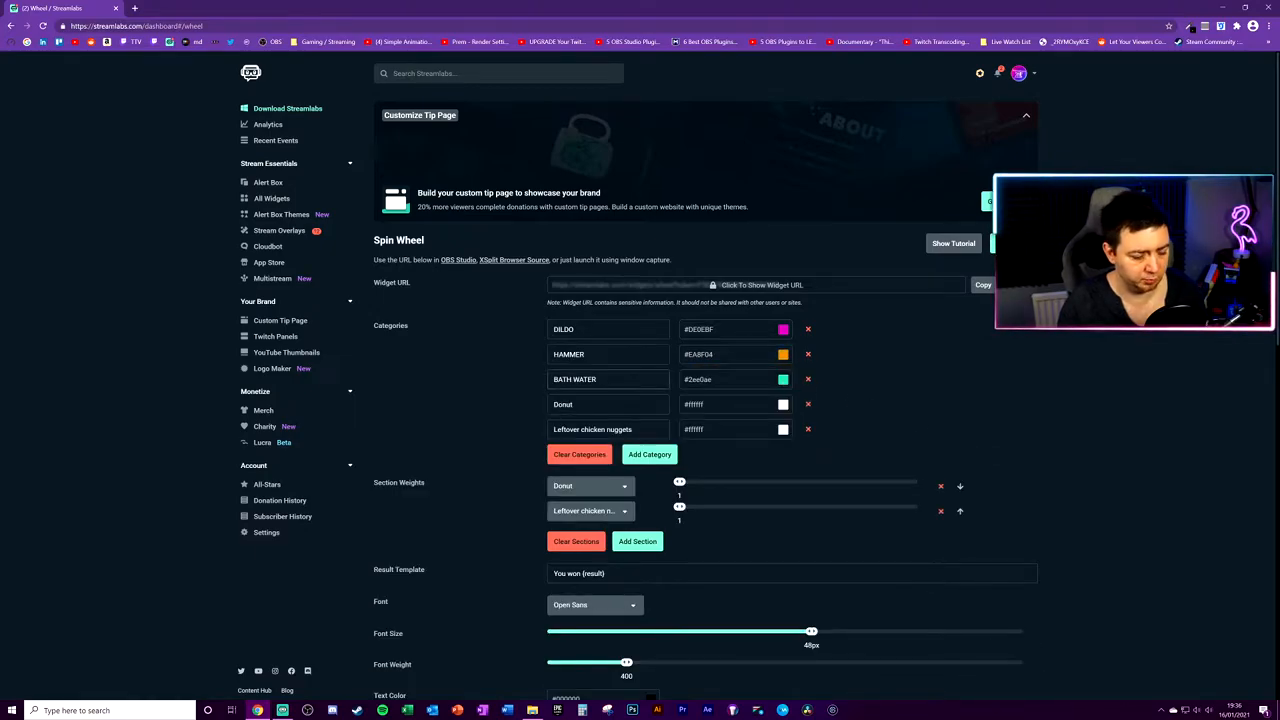
{"action": "left_click", "coordinate": [784, 380]}
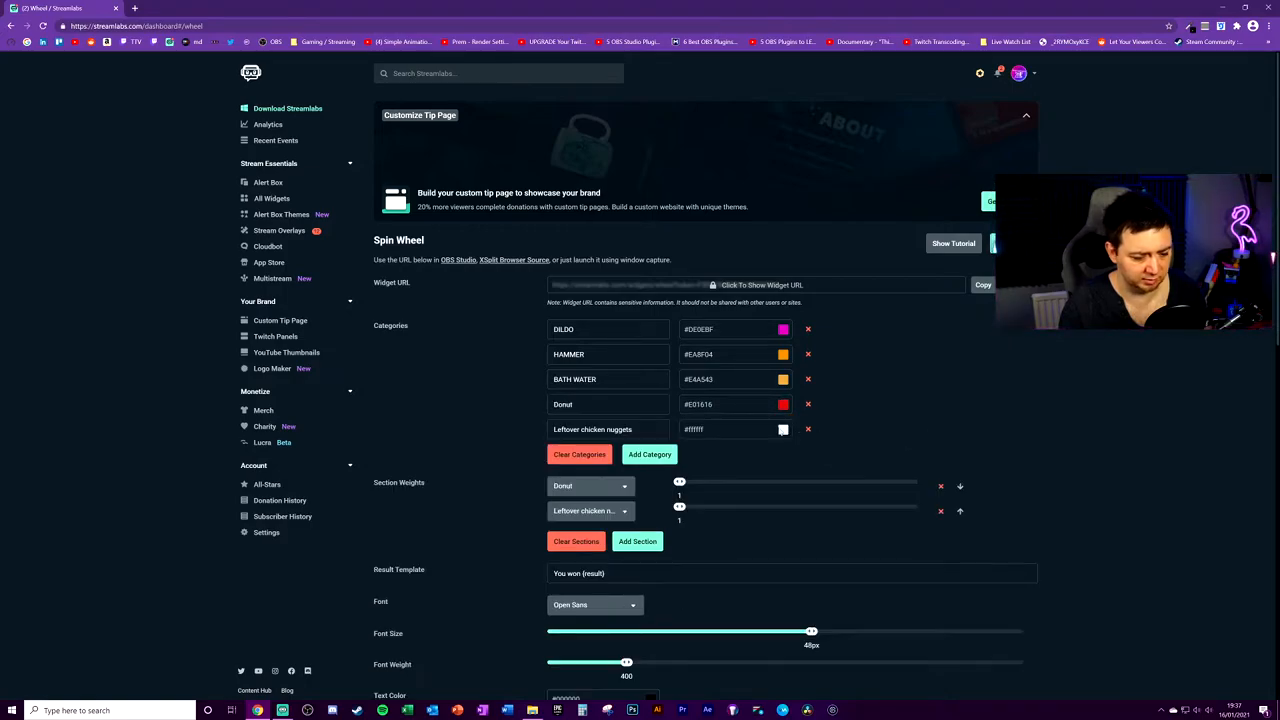
{"action": "left_click", "coordinate": [784, 428]}
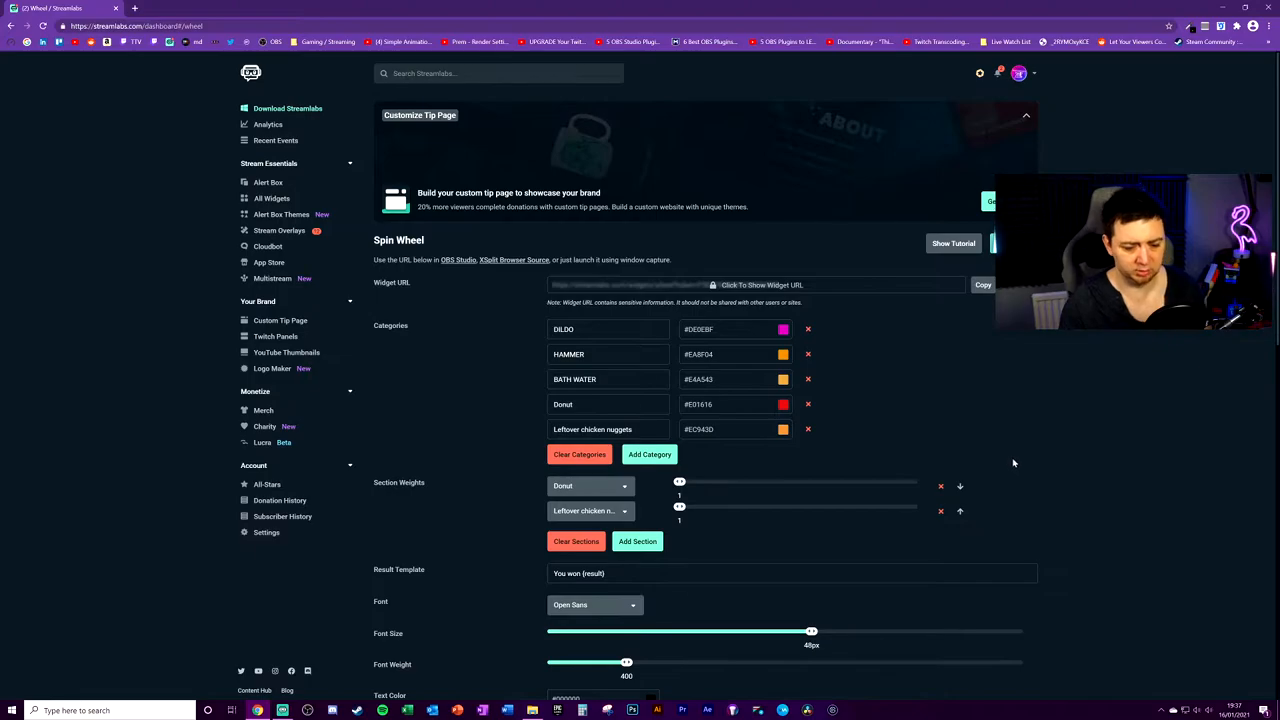
{"action": "left_click", "coordinate": [784, 354]}
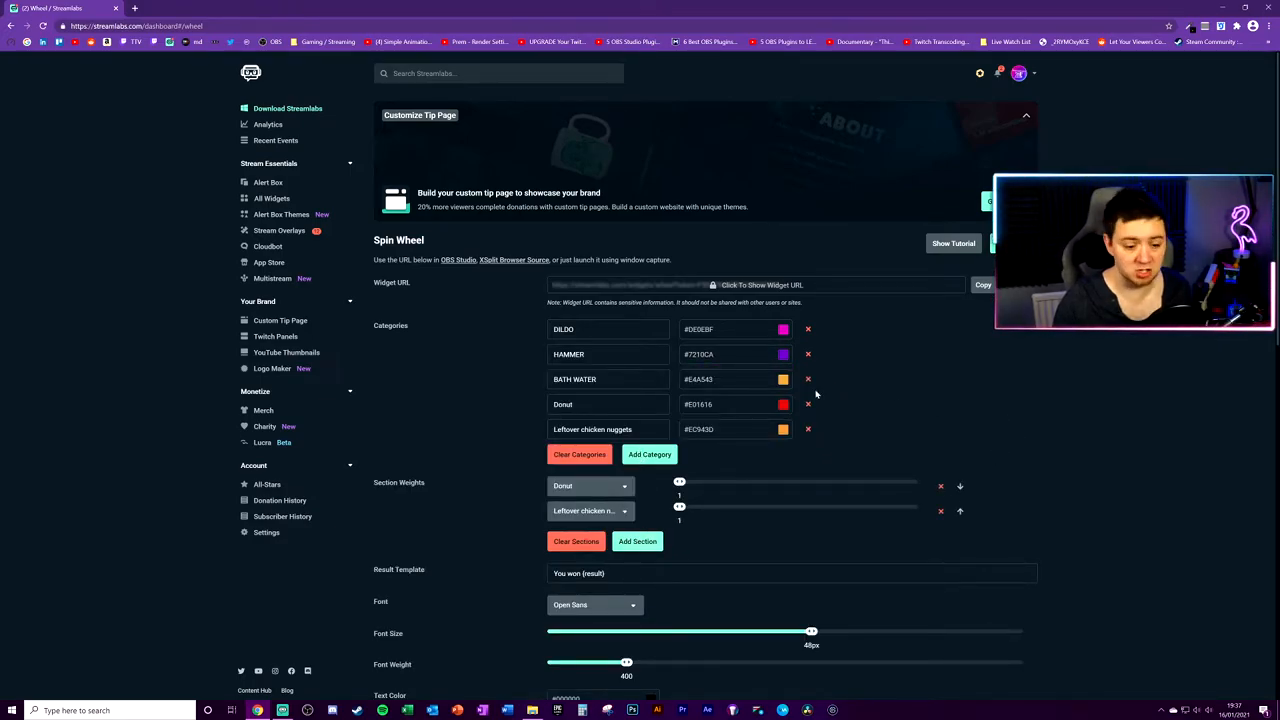
{"action": "mouse_move", "coordinate": [658, 508]}
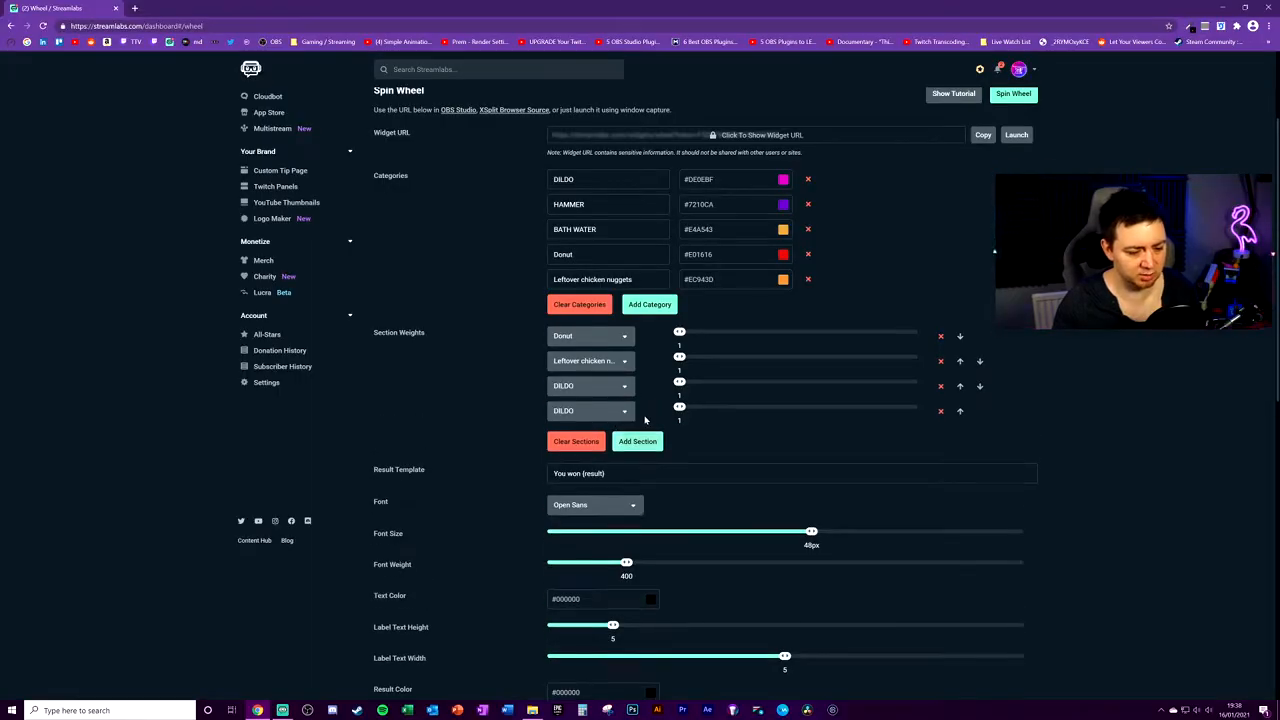
Add further wheel sections and assign BATH WATER to the new one
{"action": "left_click", "coordinate": [636, 442]}
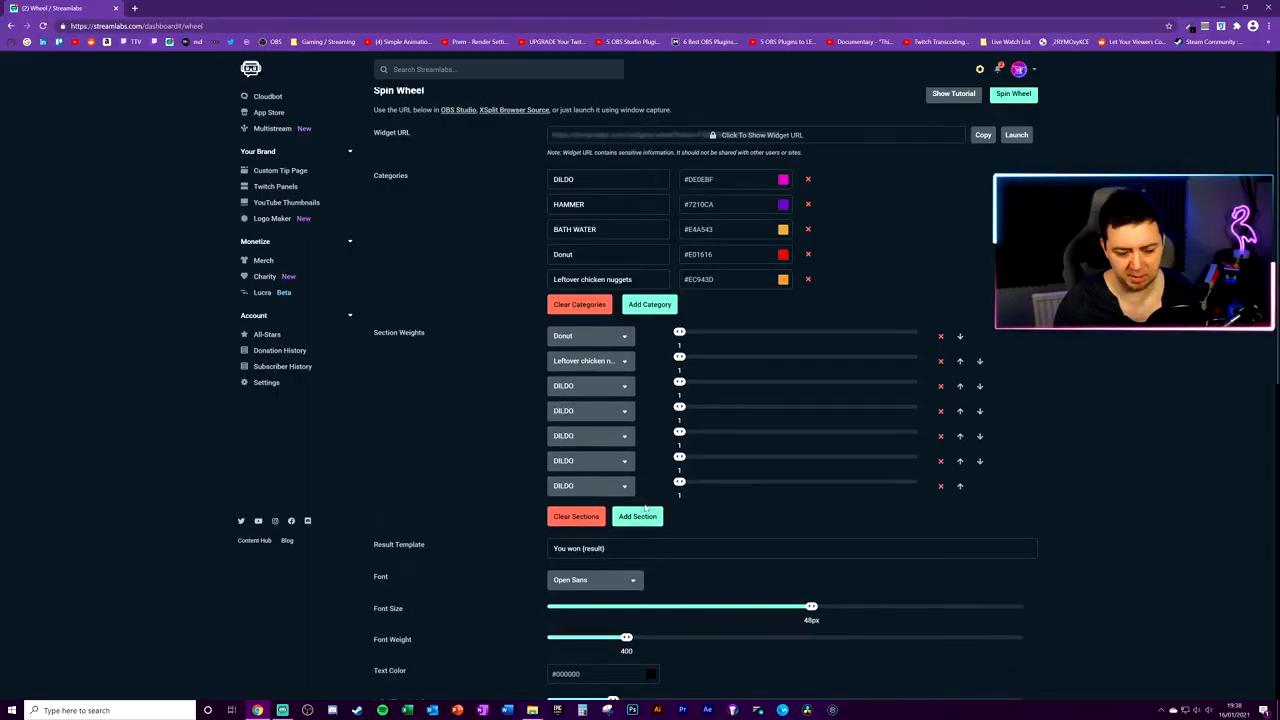
{"action": "scroll", "scroll_direction": "down", "scroll_amount": 3}
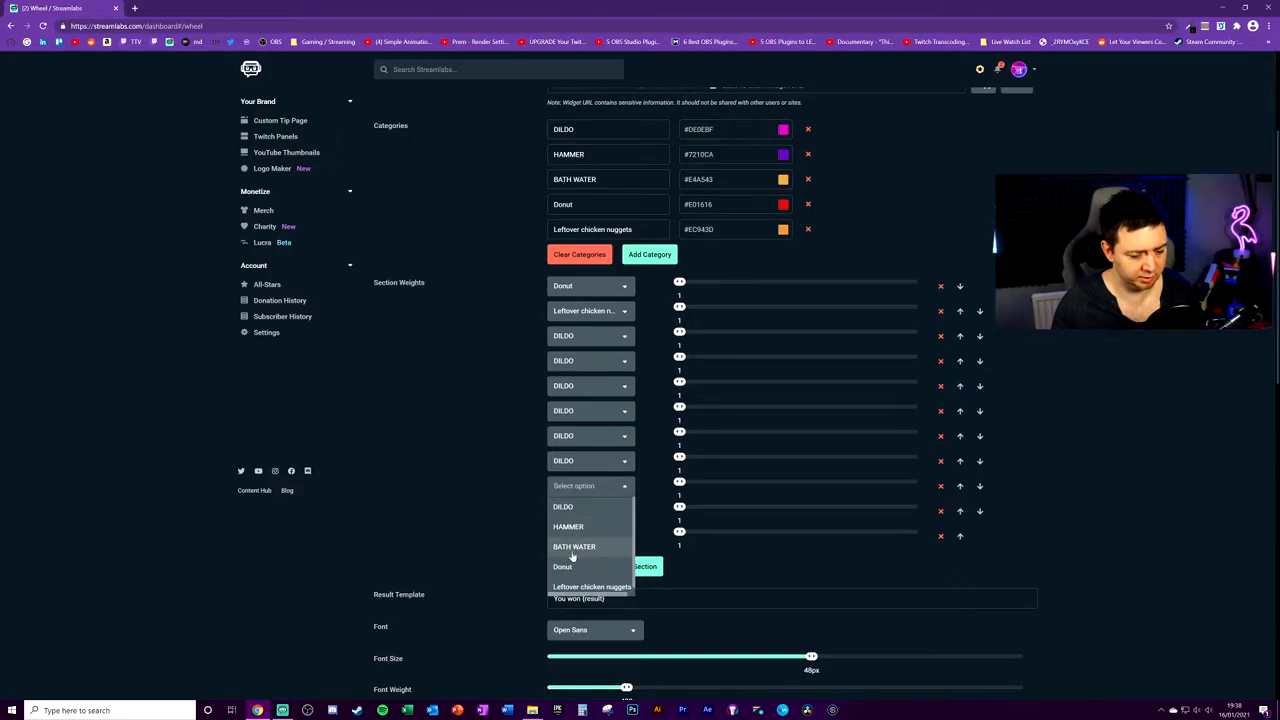
{"action": "left_click", "coordinate": [574, 546]}
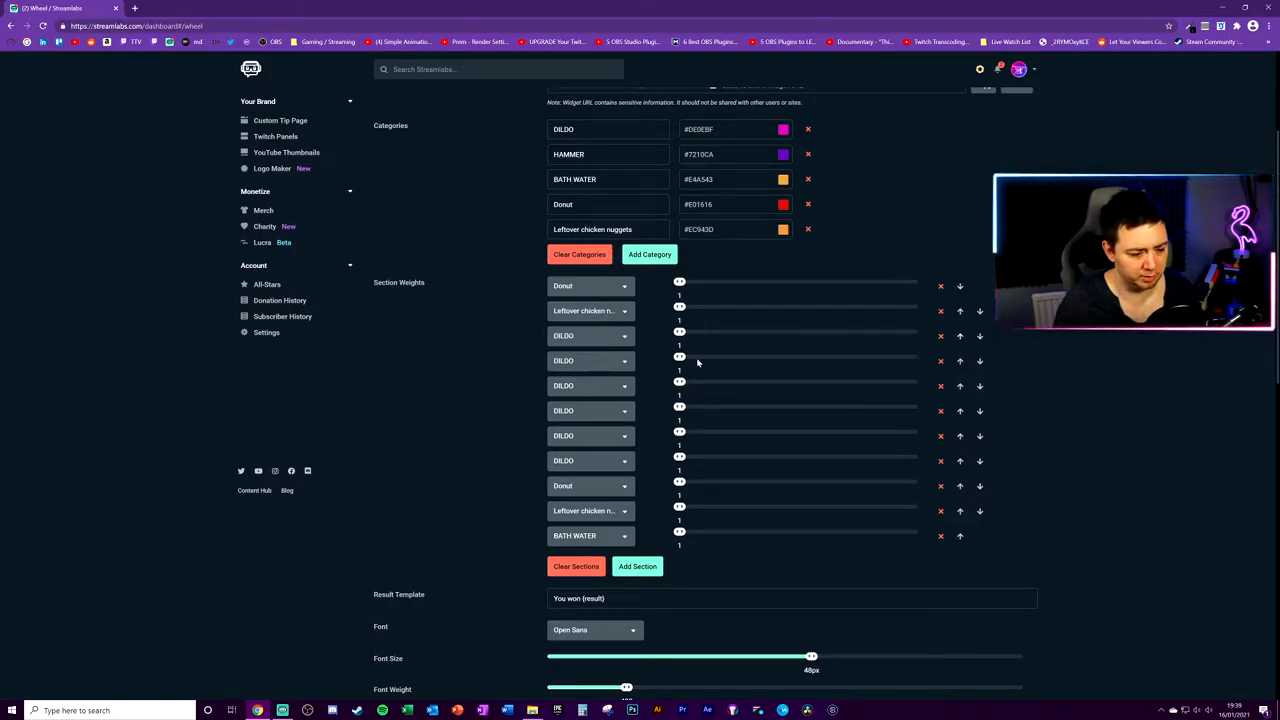
{"action": "scroll", "scroll_direction": "down", "scroll_amount": 3}
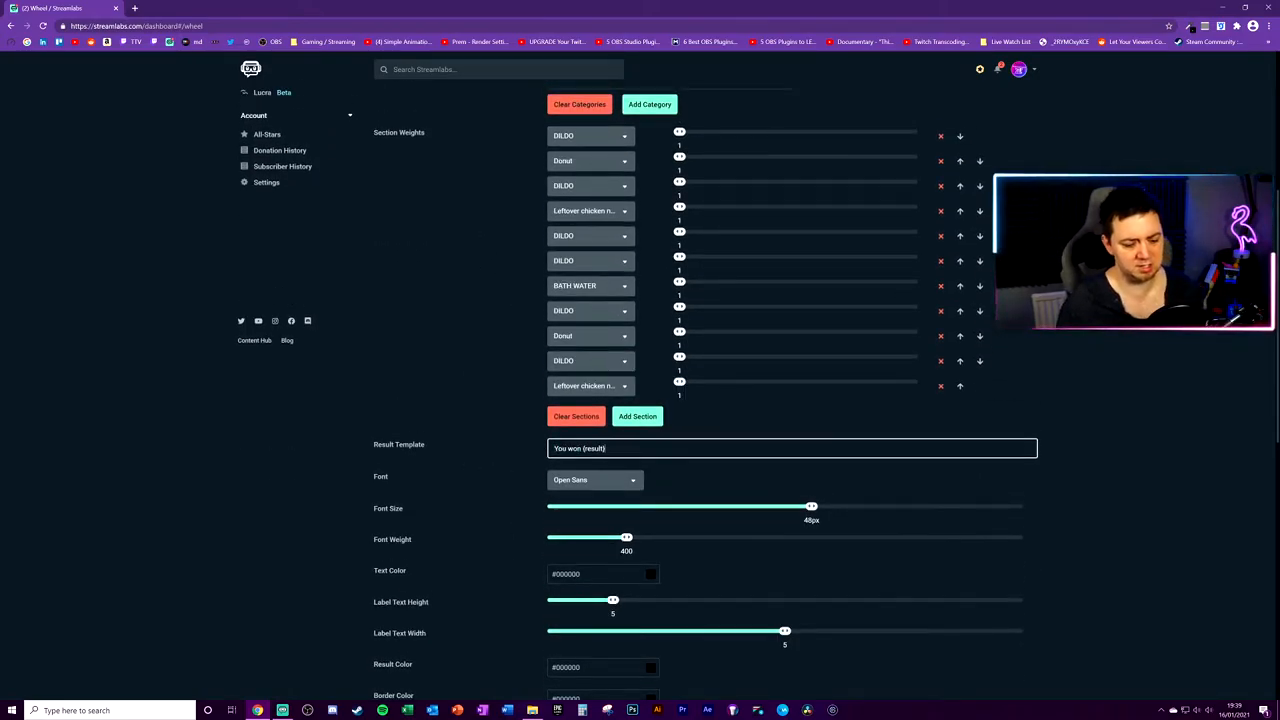
Edit the result message and switch the wheel label font to Orbitron
{"action": "double_click", "coordinate": [592, 448]}
{"action": "type", "text": " congrats (?)"}
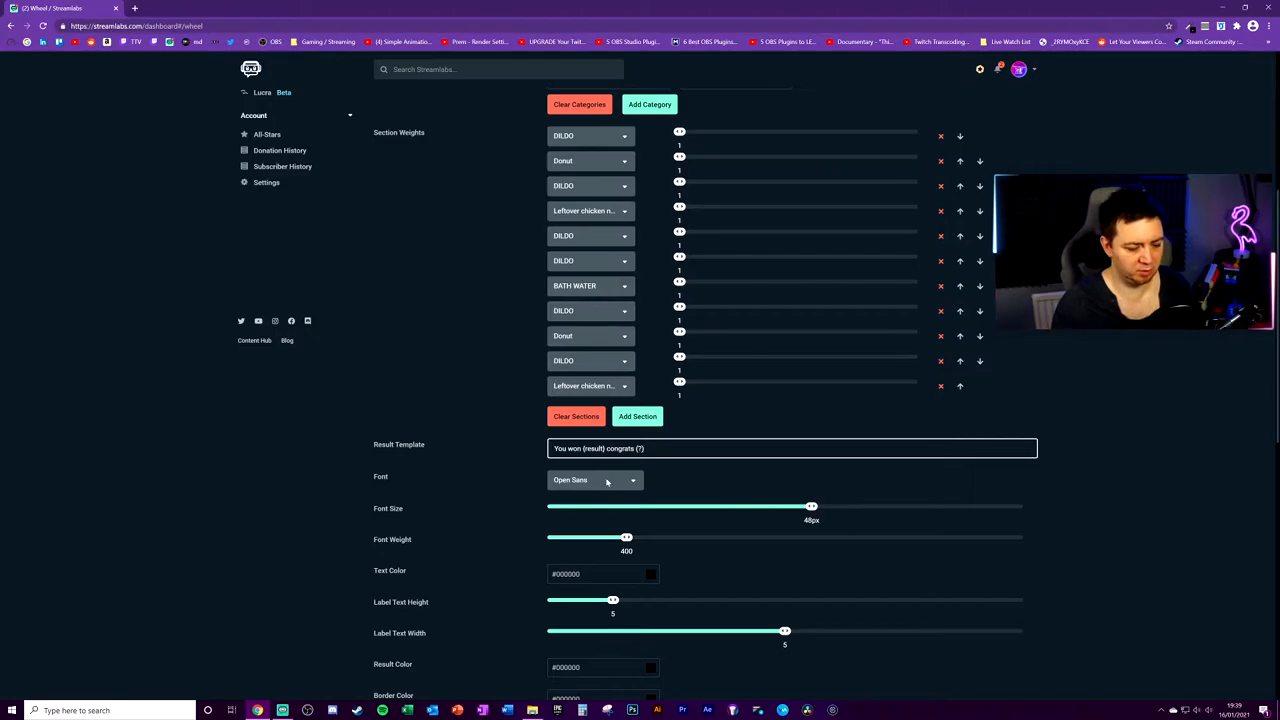
{"action": "left_click", "coordinate": [594, 480]}
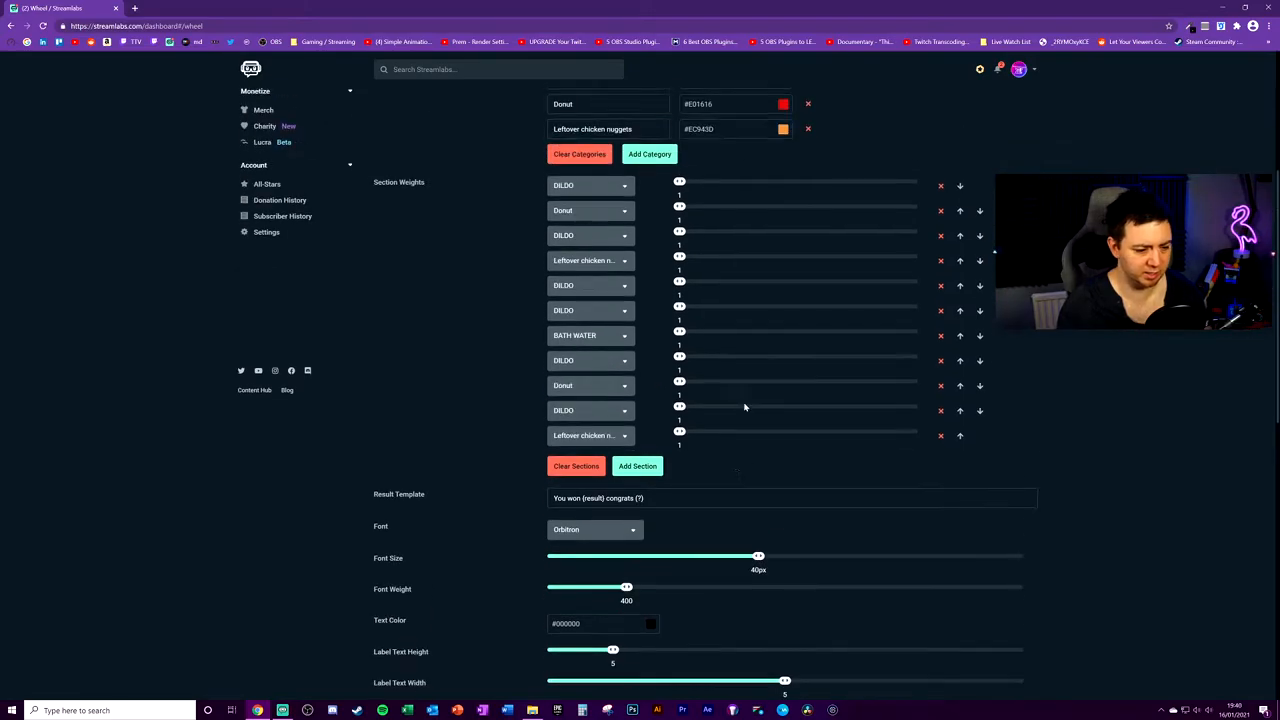
{"action": "scroll", "scroll_direction": "down", "scroll_amount": 3}
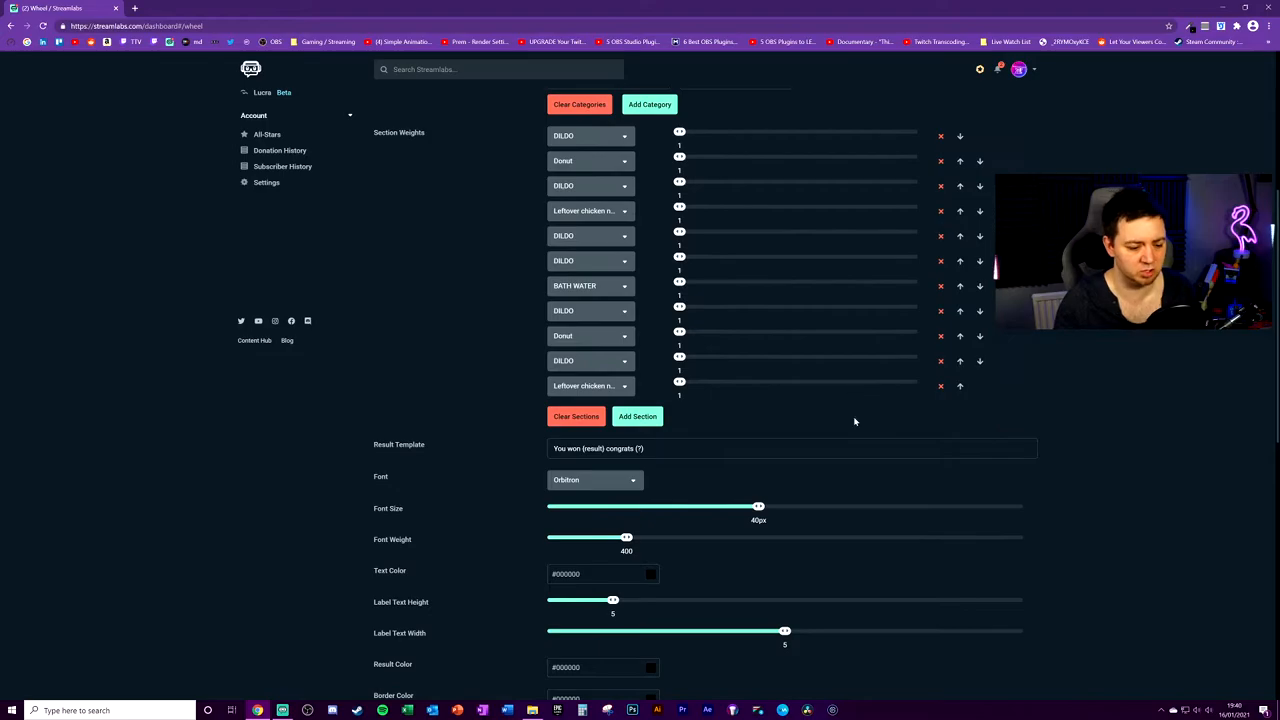
{"action": "scroll", "scroll_direction": "down", "scroll_amount": 3}
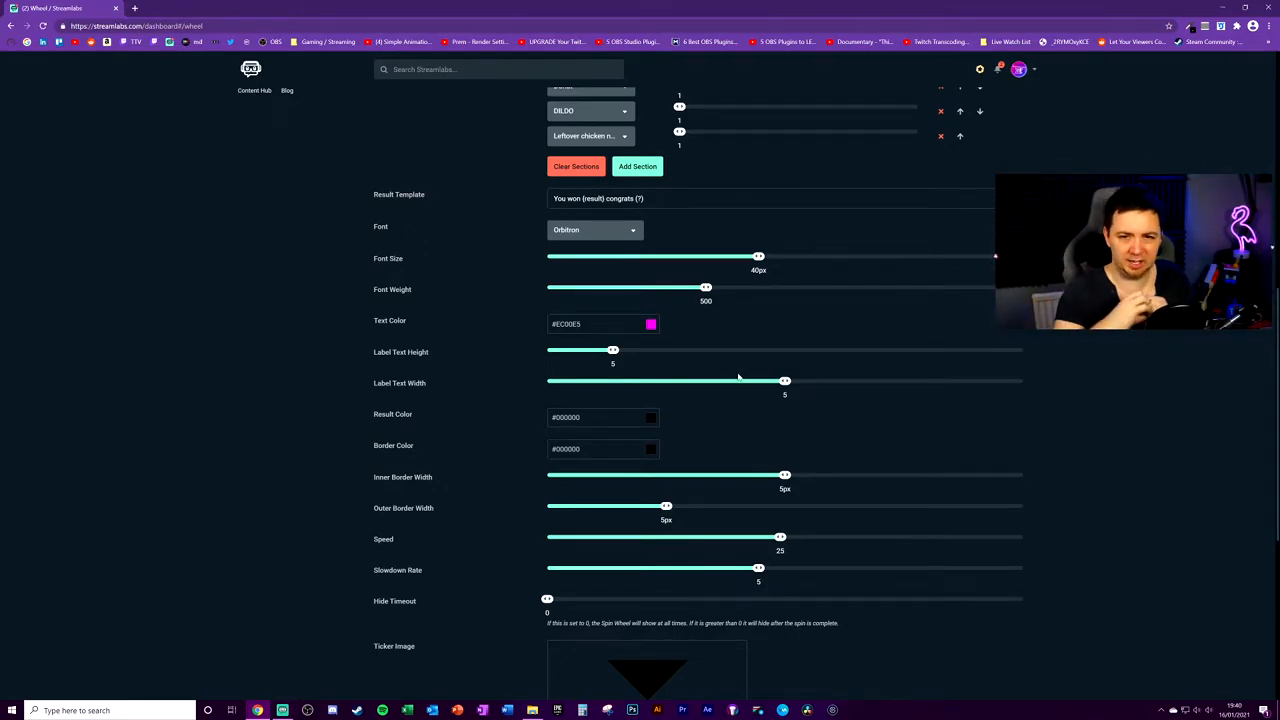
Set the wheel label text colour to white #FFFFFF
{"action": "scroll", "scroll_direction": "down", "scroll_amount": 3}
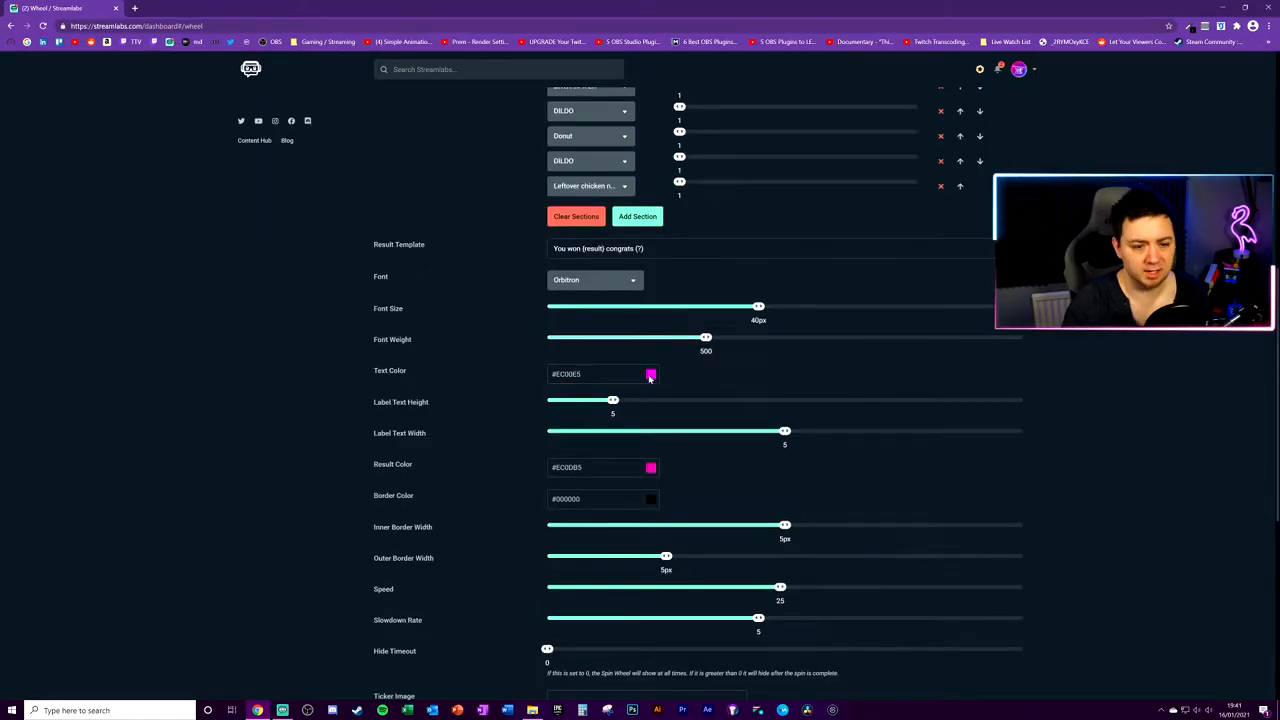
{"action": "left_click", "coordinate": [652, 374]}
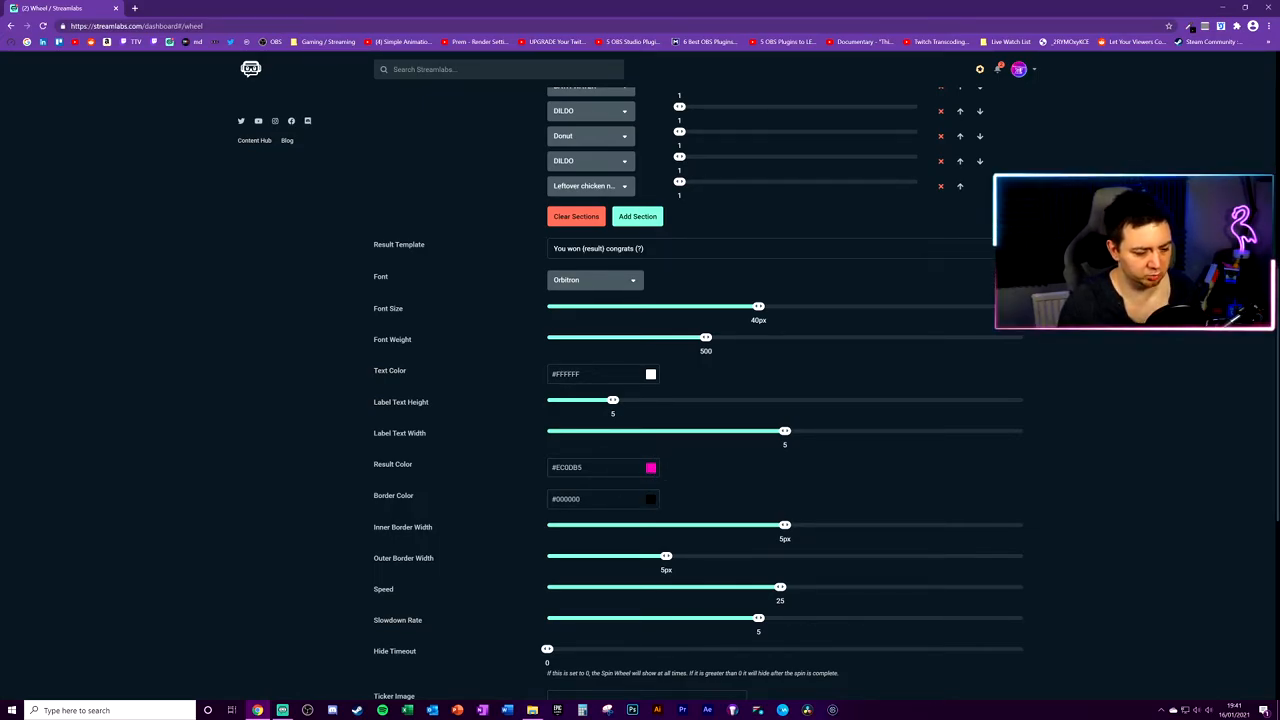
{"action": "scroll", "scroll_direction": "down", "scroll_amount": 3}
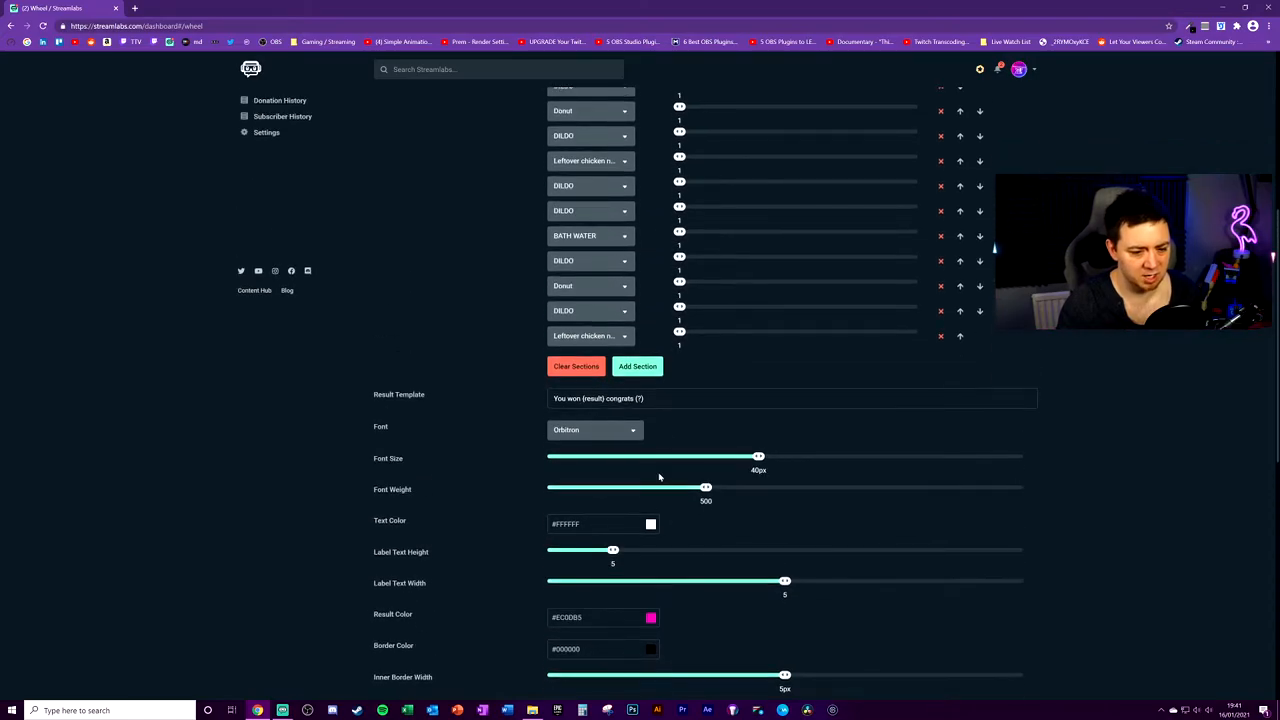
{"action": "scroll", "scroll_direction": "up", "scroll_amount": 3}
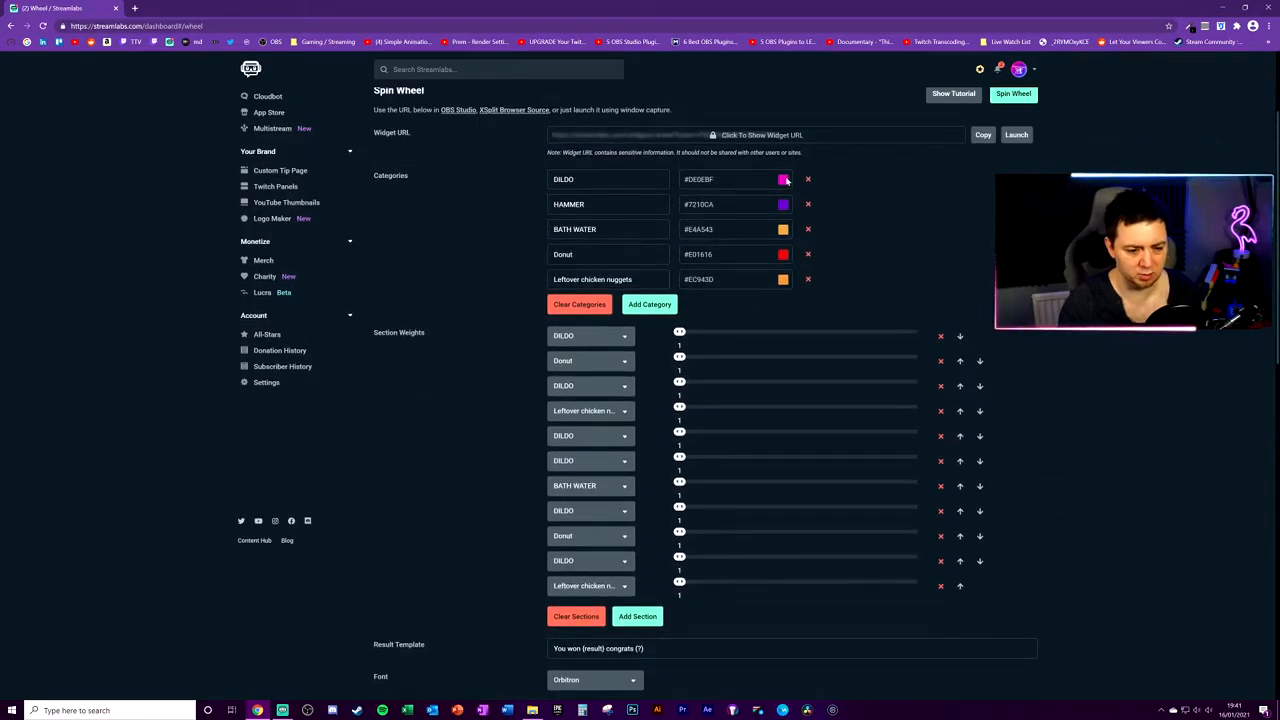
{"action": "scroll", "scroll_direction": "down", "scroll_amount": 3}
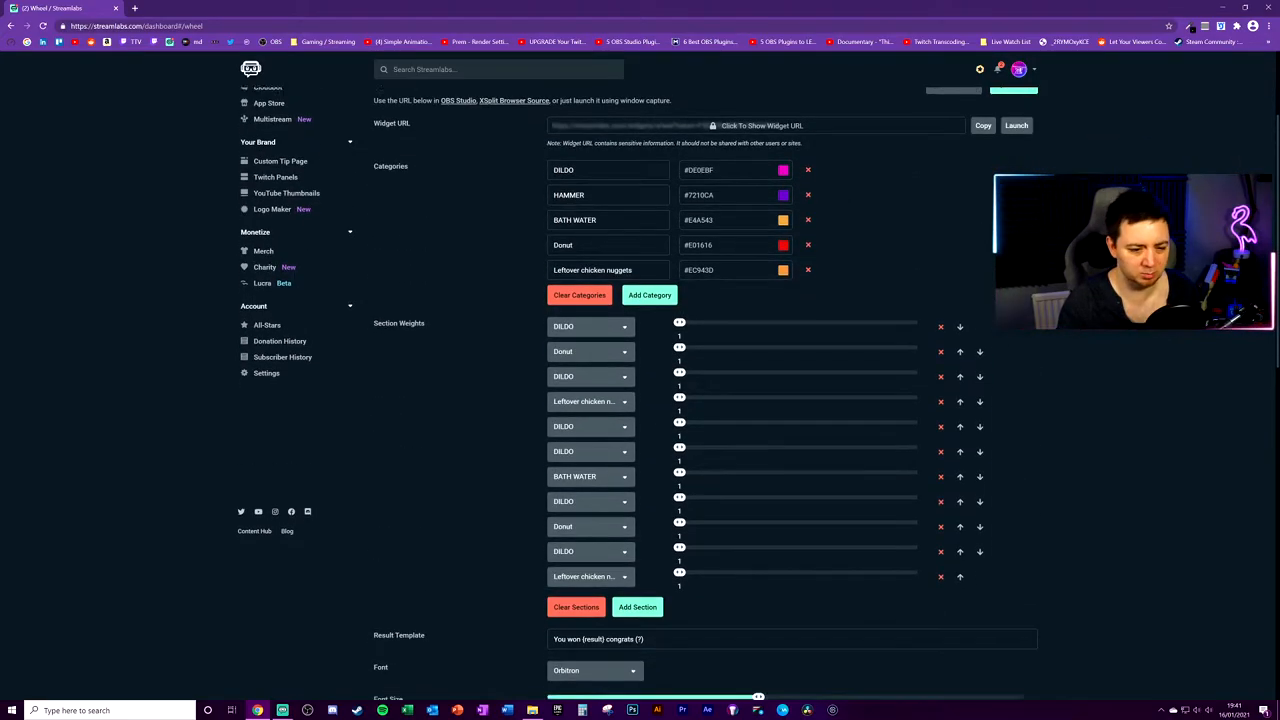
{"action": "scroll", "scroll_direction": "down", "scroll_amount": 3}
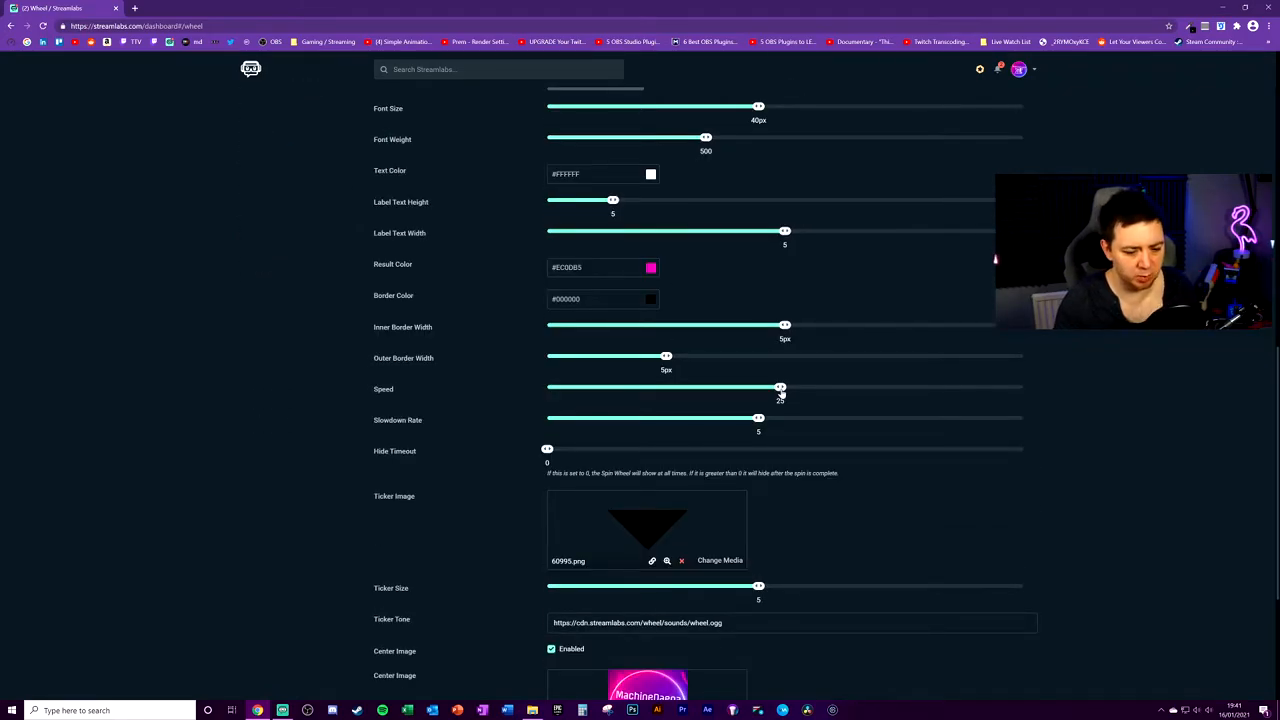
Set spin speed to 30 and slowdown rate to 7, keeping hide timeout at 0
{"action": "left_click_drag", "start_coordinate": [780, 388], "coordinate": [828, 388]}
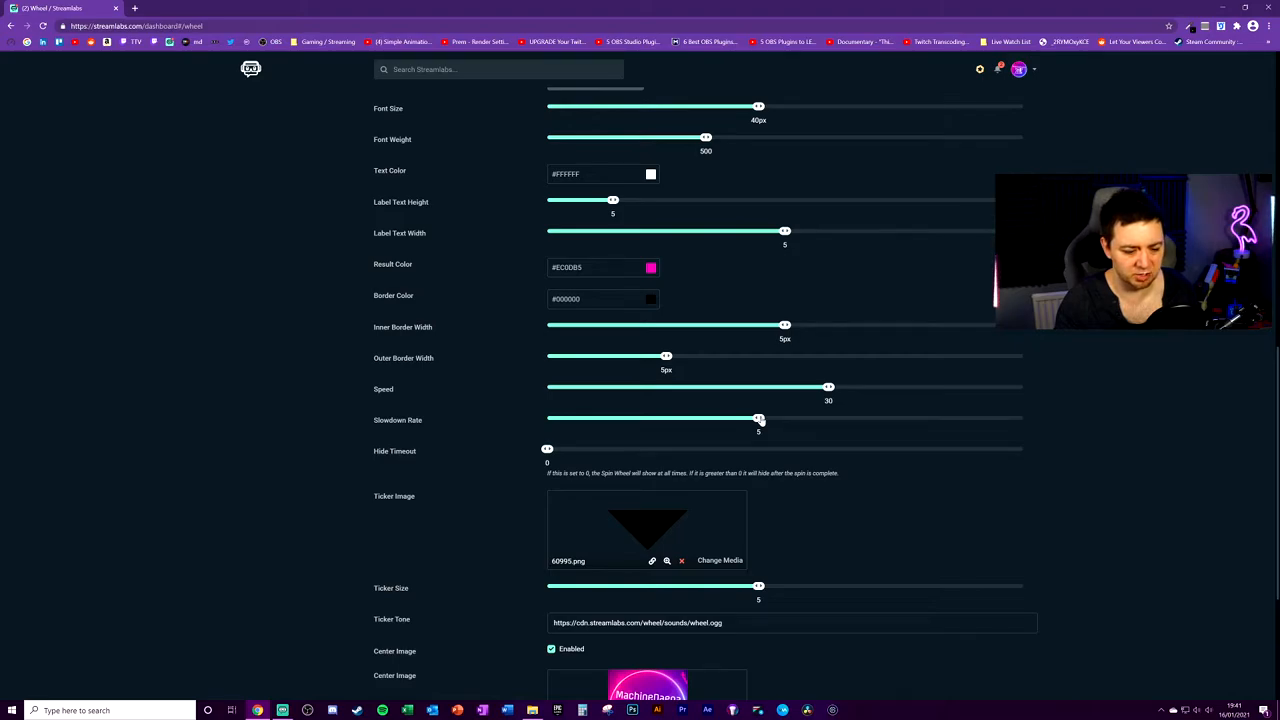
{"action": "left_click_drag", "start_coordinate": [758, 418], "coordinate": [832, 418]}
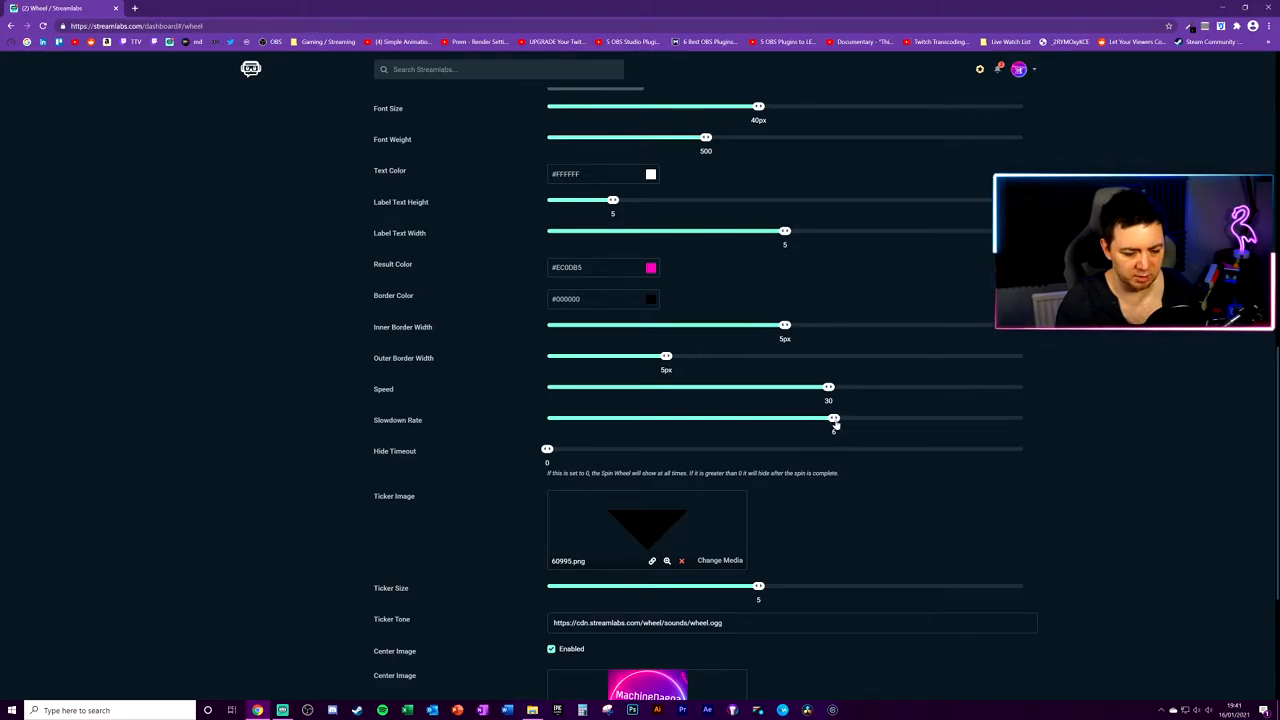
{"action": "scroll", "scroll_direction": "down", "scroll_amount": 3}
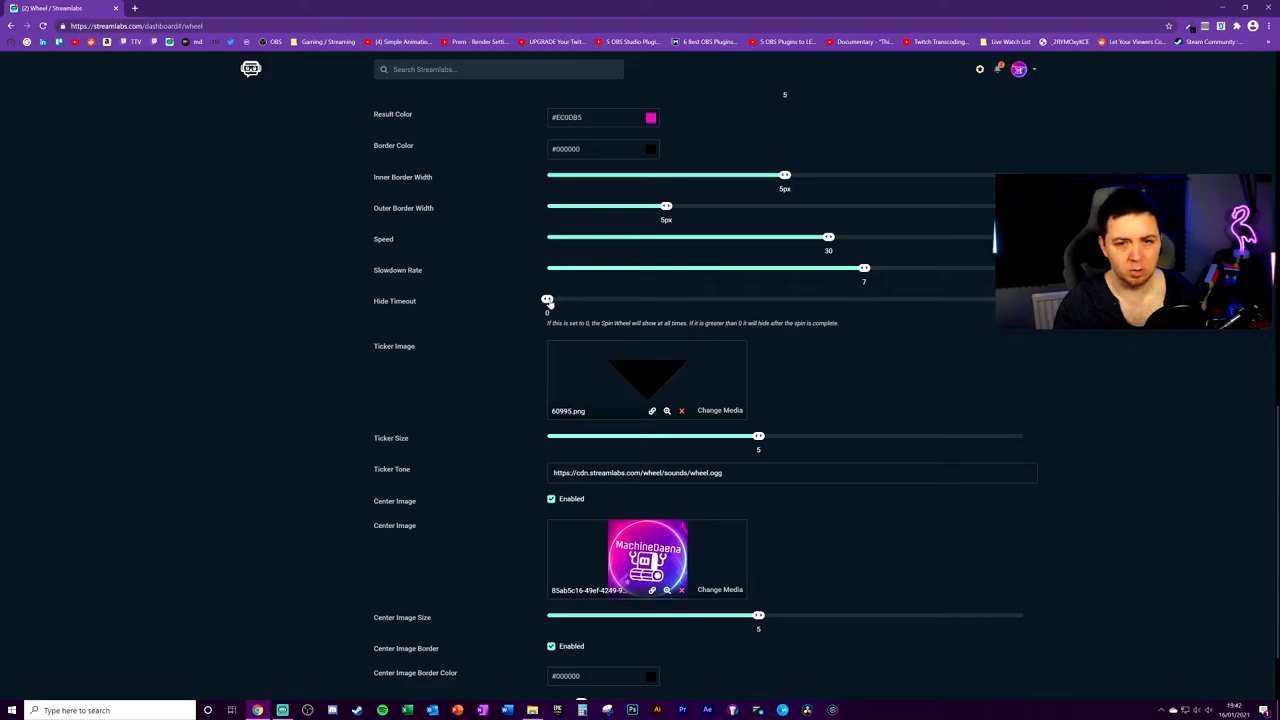
{"action": "left_click_drag", "start_coordinate": [548, 300], "coordinate": [764, 300]}
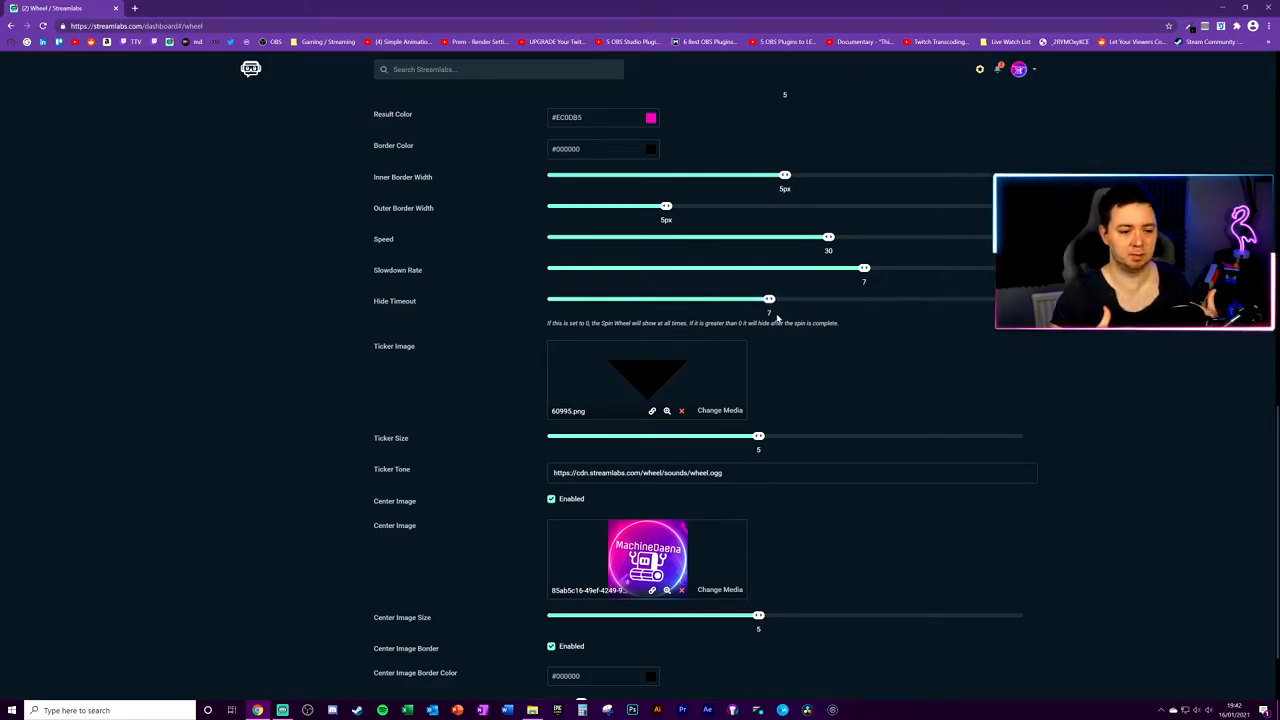
{"action": "left_click_drag", "start_coordinate": [768, 300], "coordinate": [548, 300]}
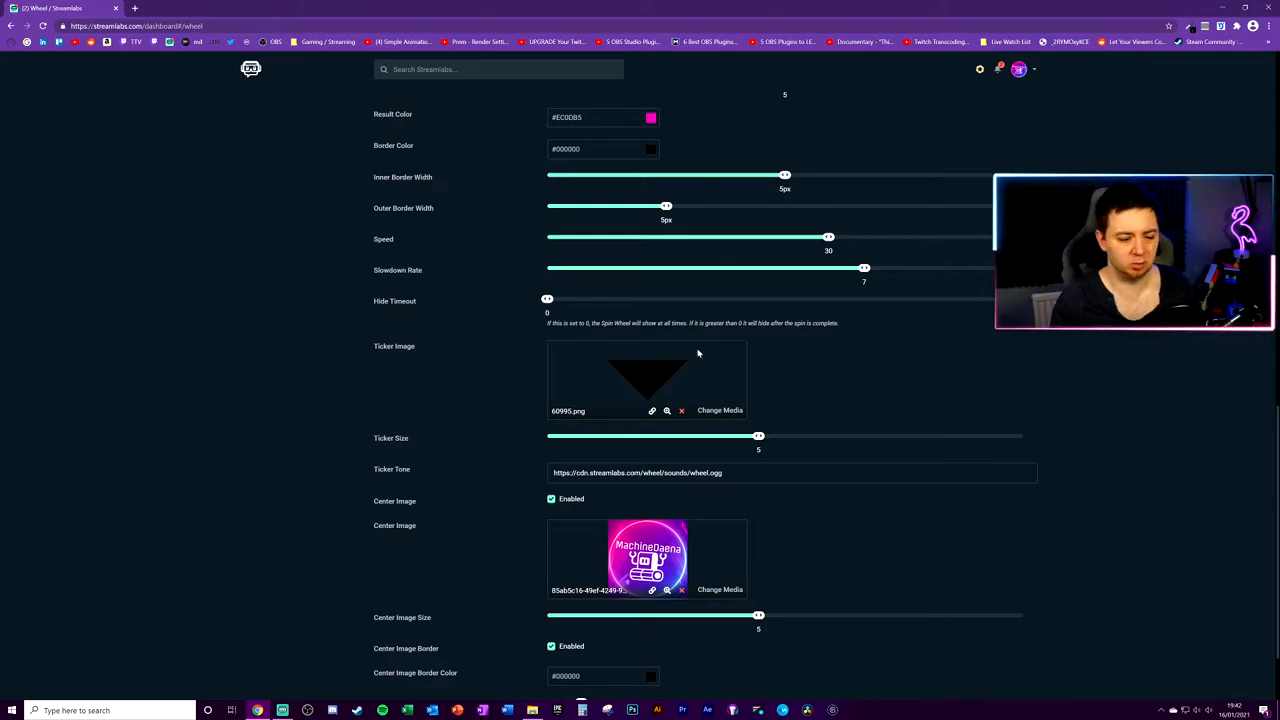
{"action": "scroll", "scroll_direction": "down", "scroll_amount": 3}
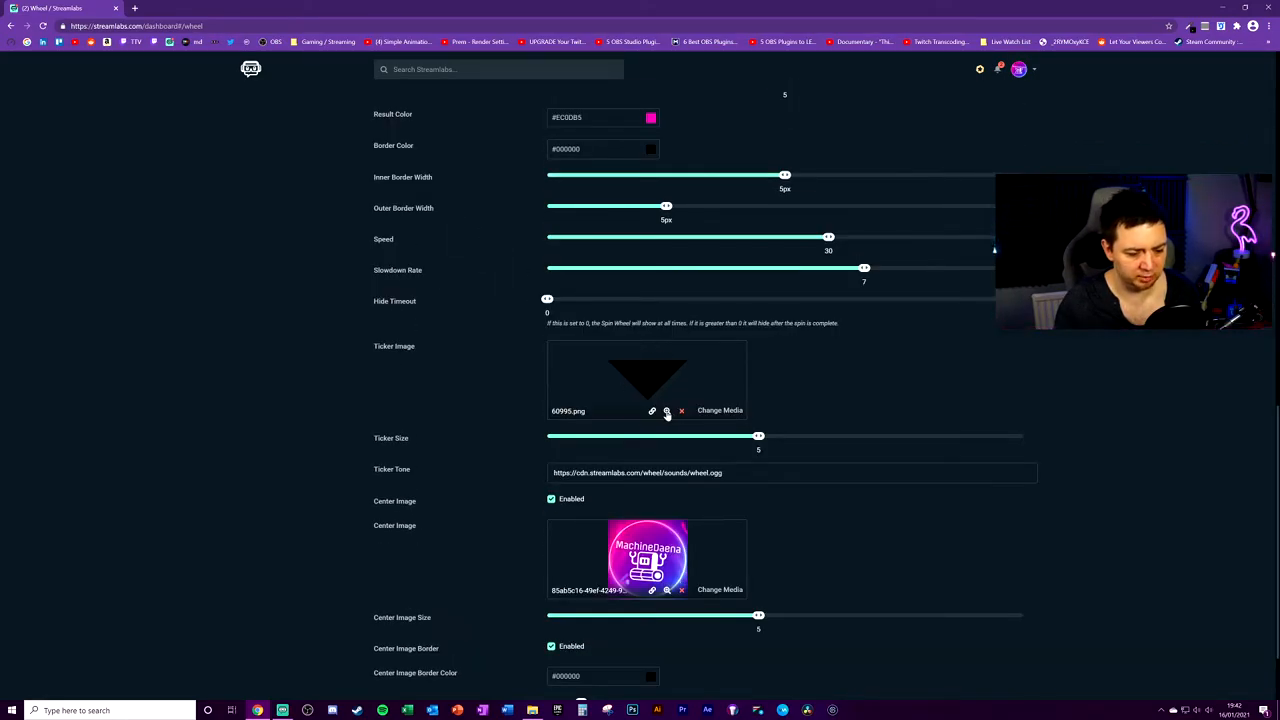
Use the uploaded eggplant picture as the ticker image and adjust the ticker size
{"action": "left_click", "coordinate": [668, 412]}
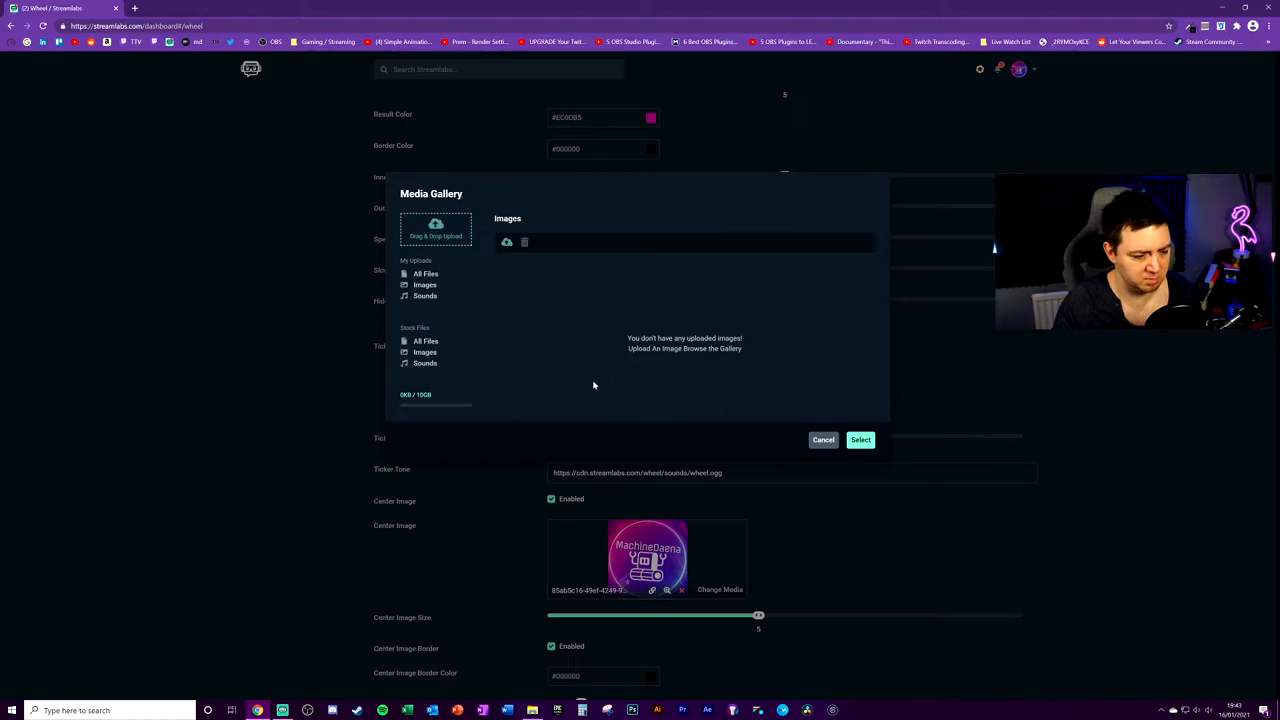
{"action": "left_click", "coordinate": [426, 274]}
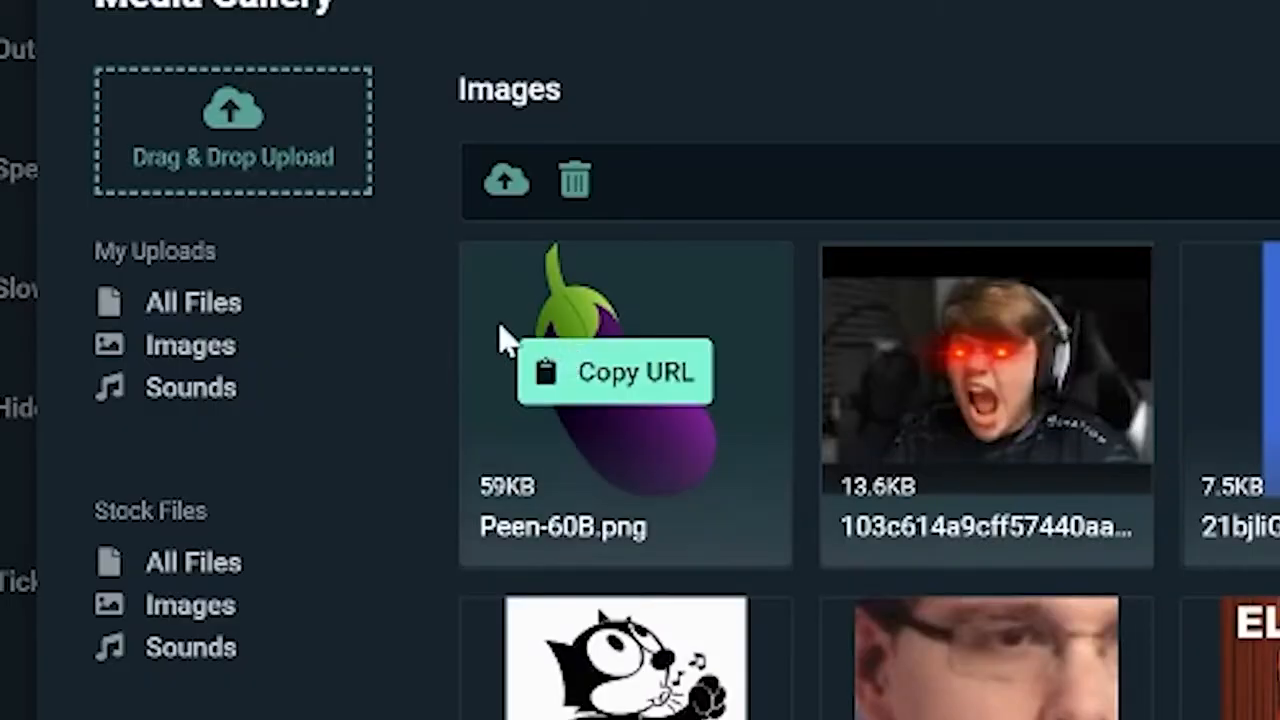
{"action": "left_click", "coordinate": [612, 372]}
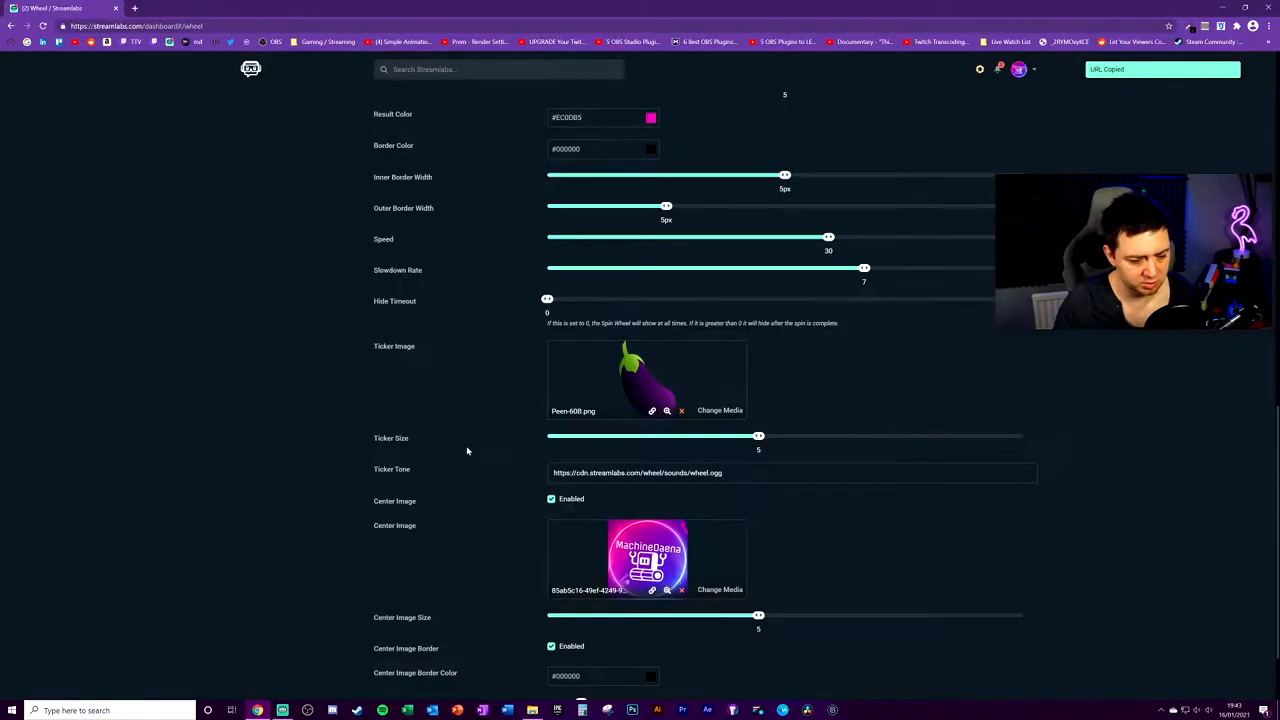
{"action": "scroll", "scroll_direction": "down", "scroll_amount": 3}
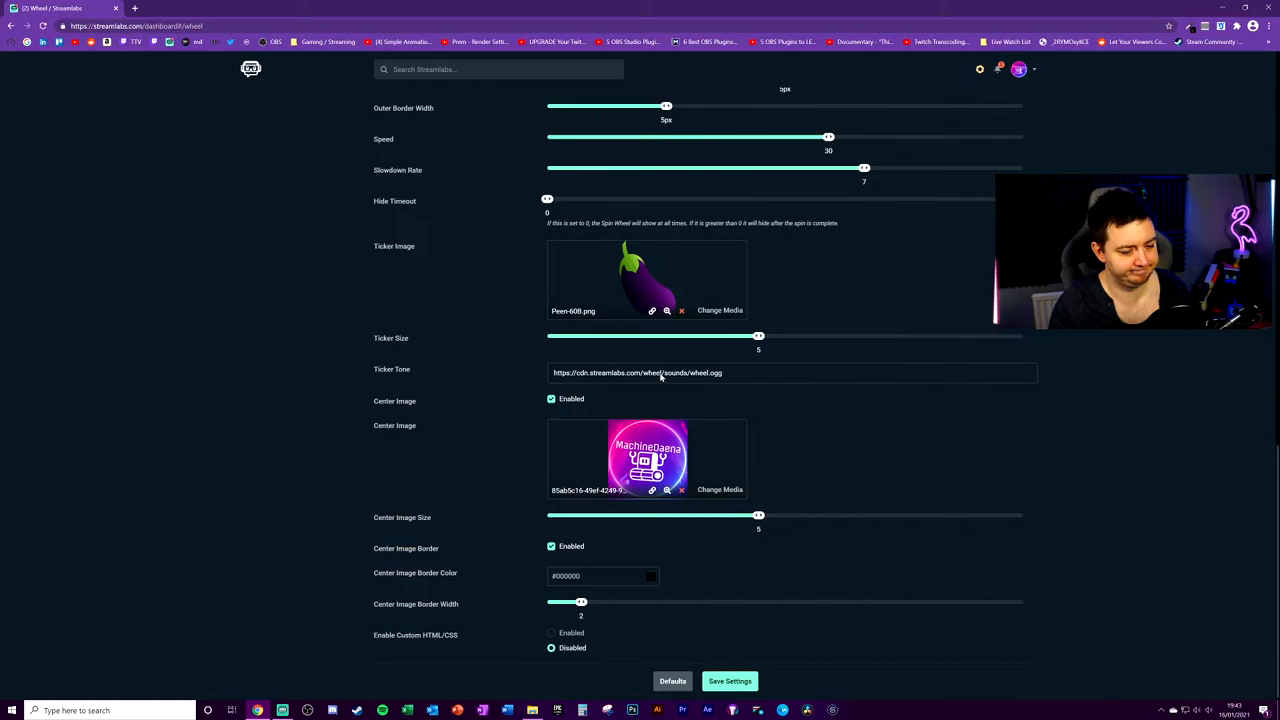
{"action": "left_click_drag", "start_coordinate": [758, 336], "coordinate": [848, 336]}
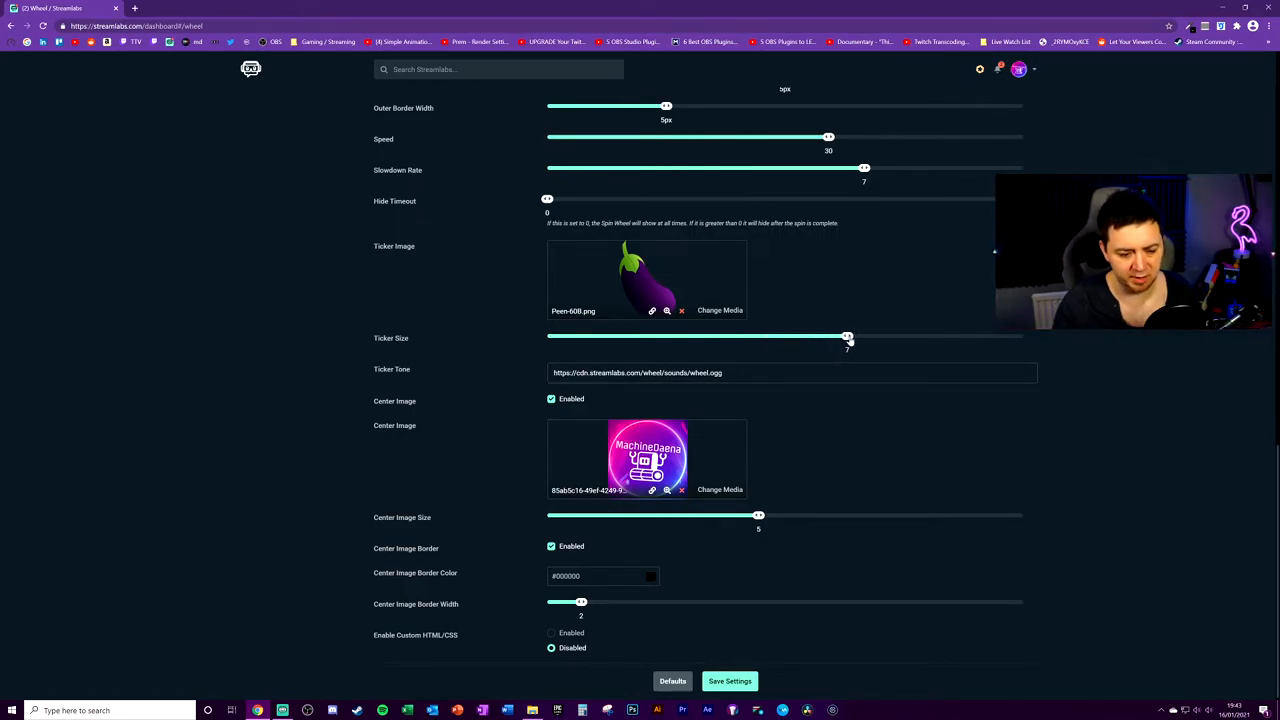
{"action": "left_click", "coordinate": [668, 310]}
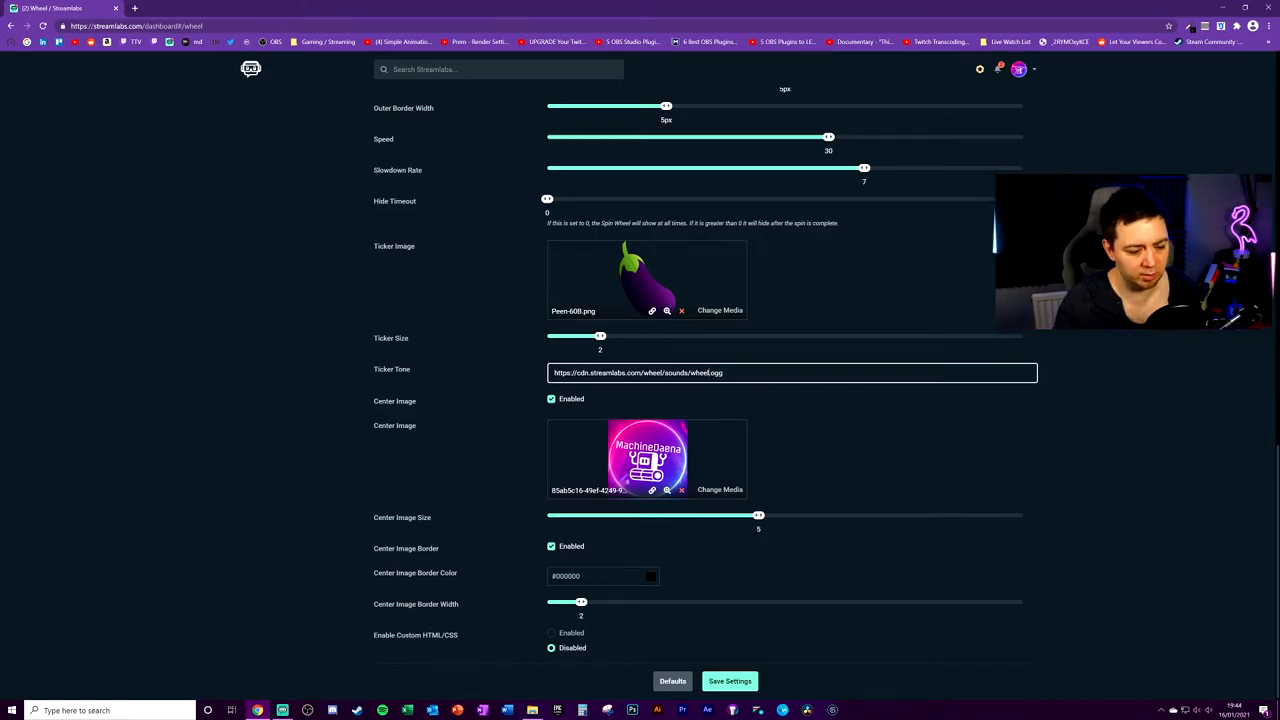
{"action": "double_click", "coordinate": [584, 372]}
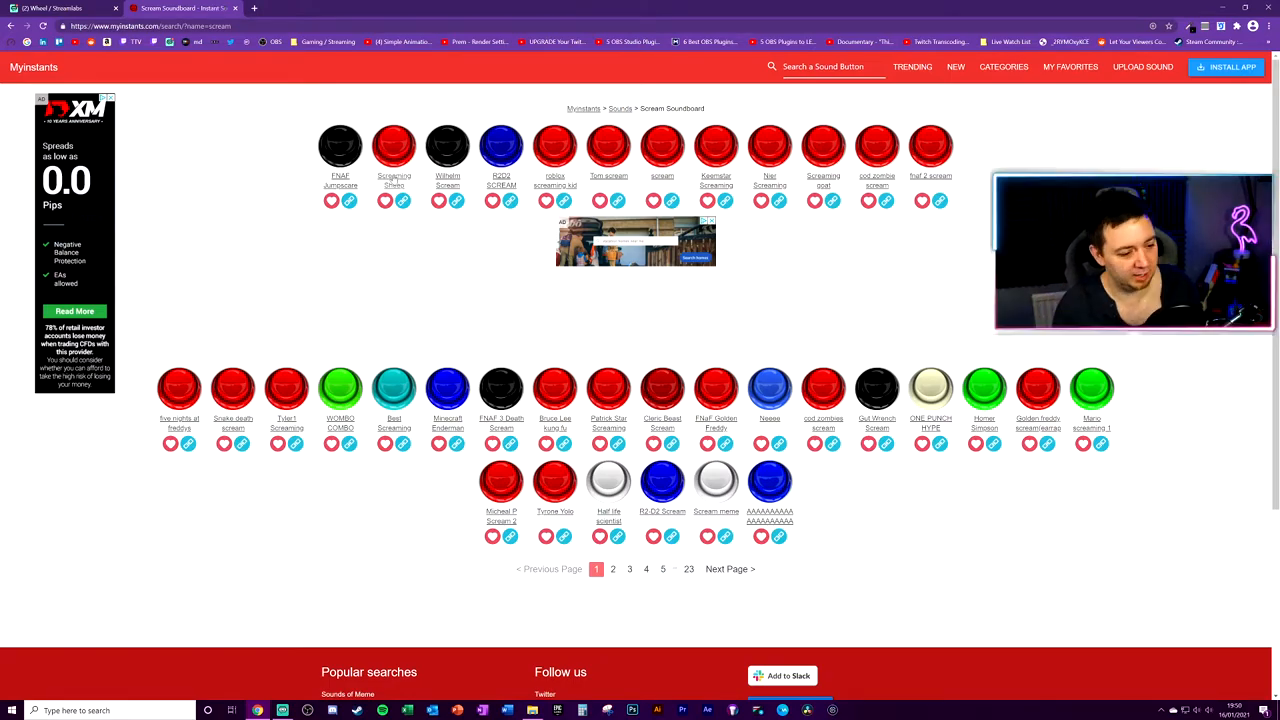
Paste the Screaming Sheep iframe embed code into the wheel's Ticker Tone field
{"action": "left_click", "coordinate": [394, 144]}
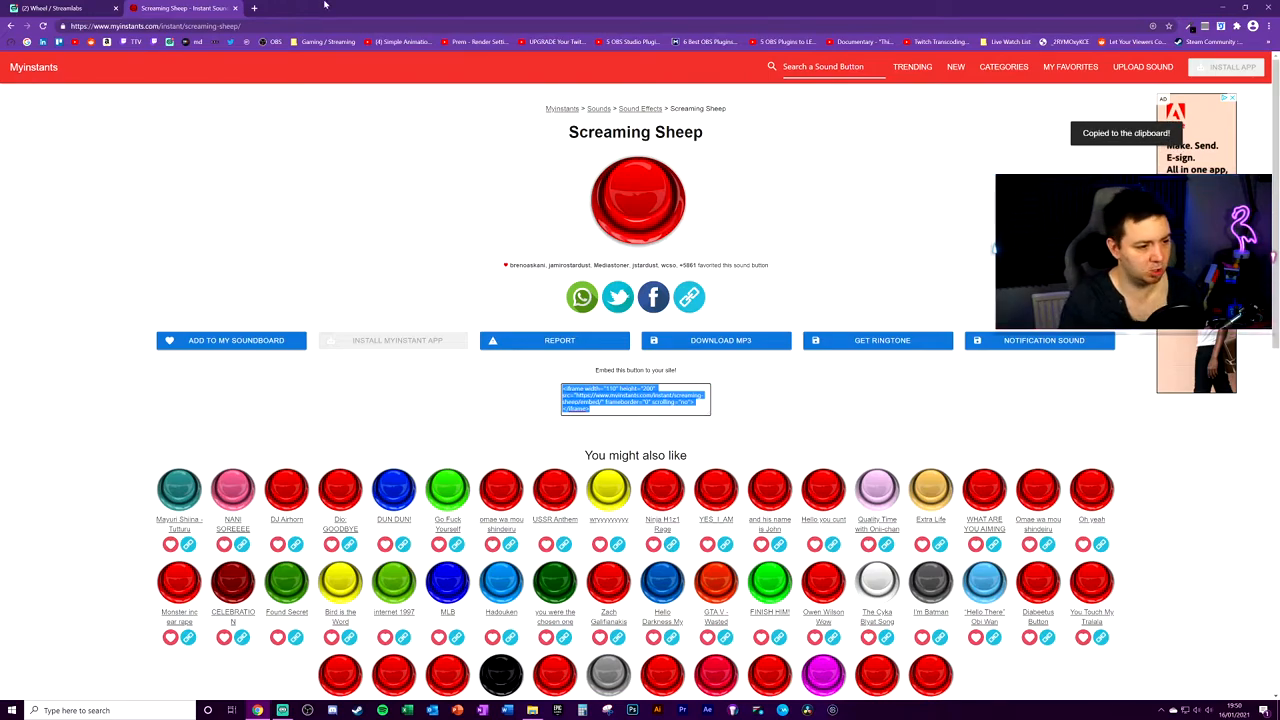
{"action": "left_click", "coordinate": [254, 8]}
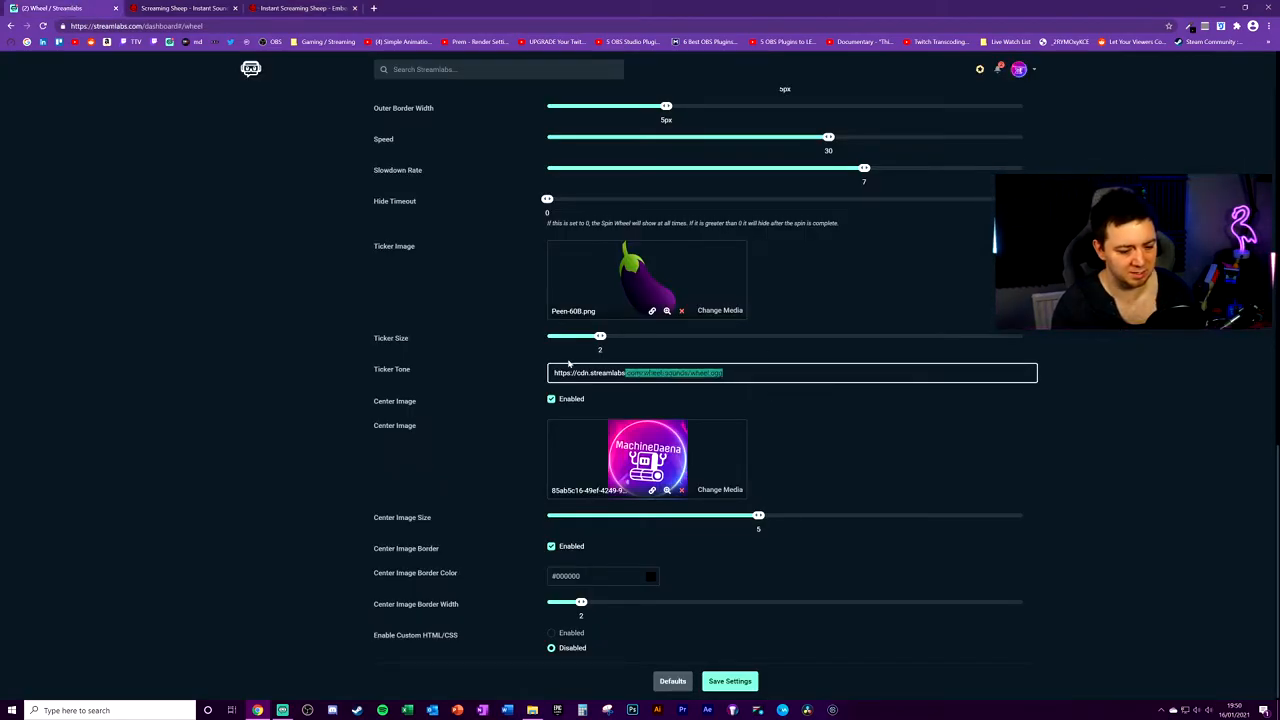
{"action": "type", "text": "<iframe width=\"110\" height=\"200\" src=\"https://www.myinstants.com/instant/screaming-sheep/embed/\" frameborder=\"0\" scrolling=\"no\"></iframe>"}
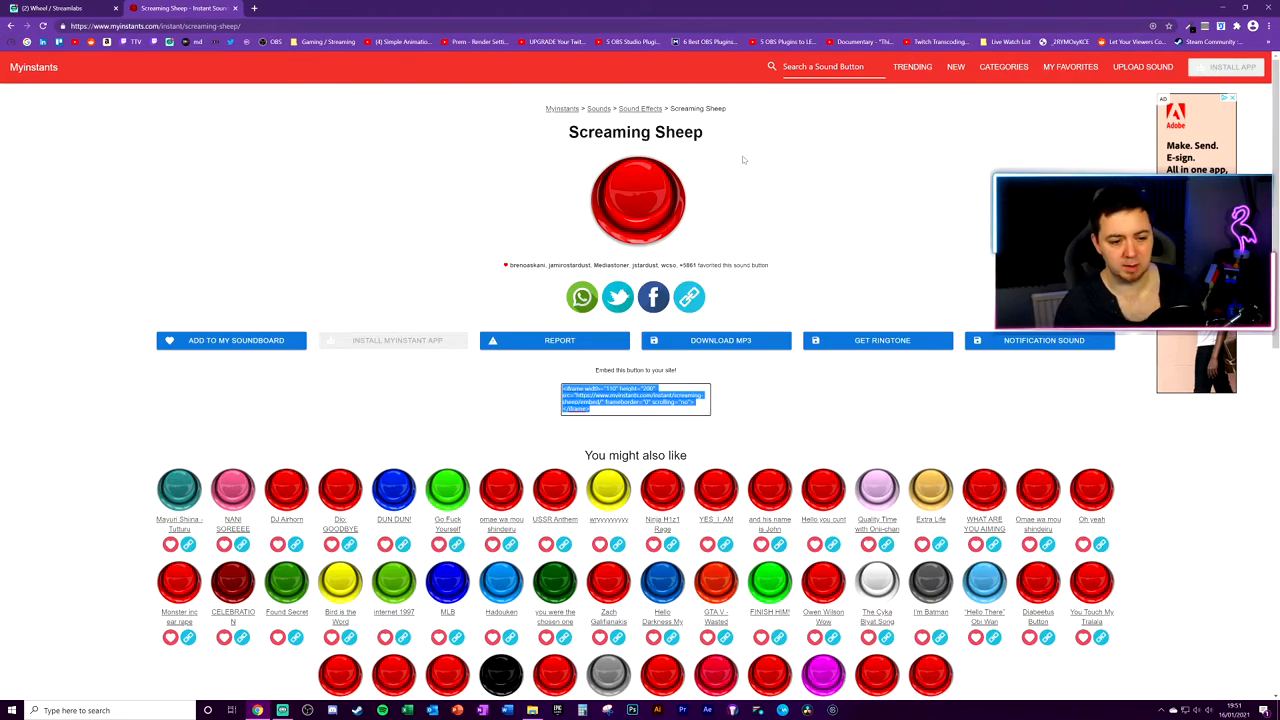
Copy the Screaming Sheep mp3 URL from the Myinstants page source for the Ticker Tone
{"action": "right_click", "coordinate": [744, 160]}
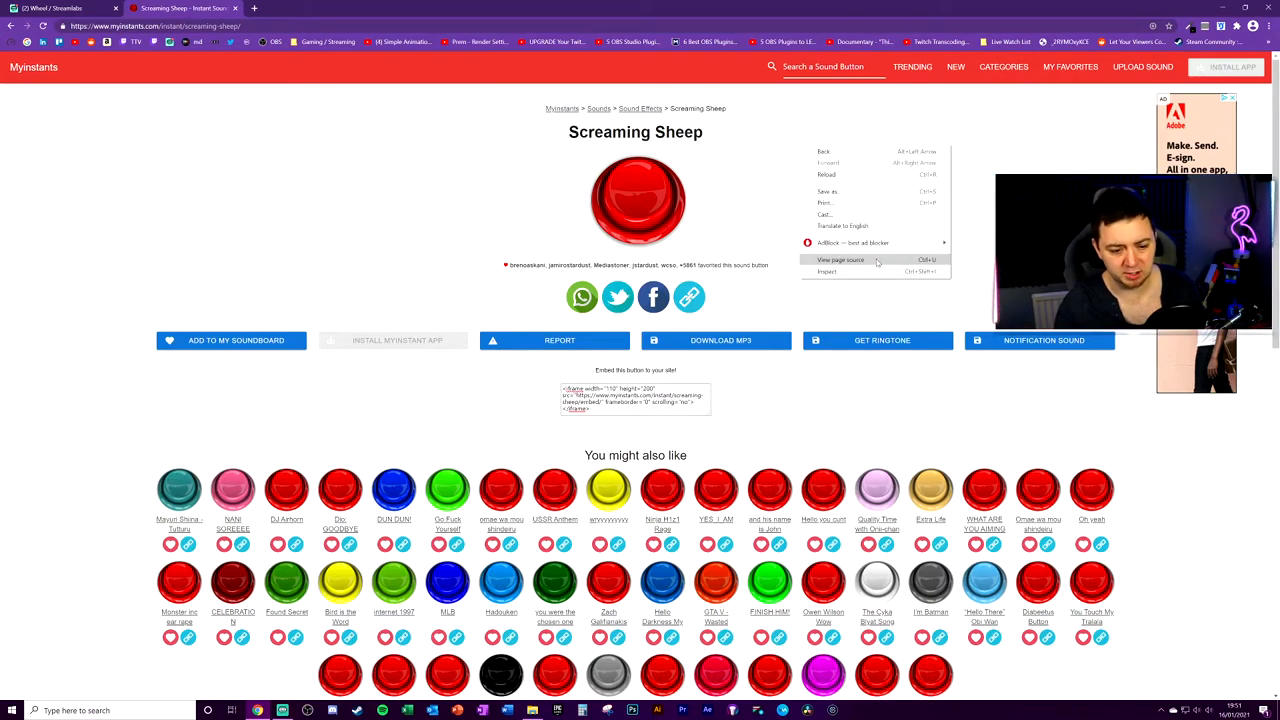
{"action": "left_click", "coordinate": [840, 260]}
{"action": "type", "text": "mp3"}
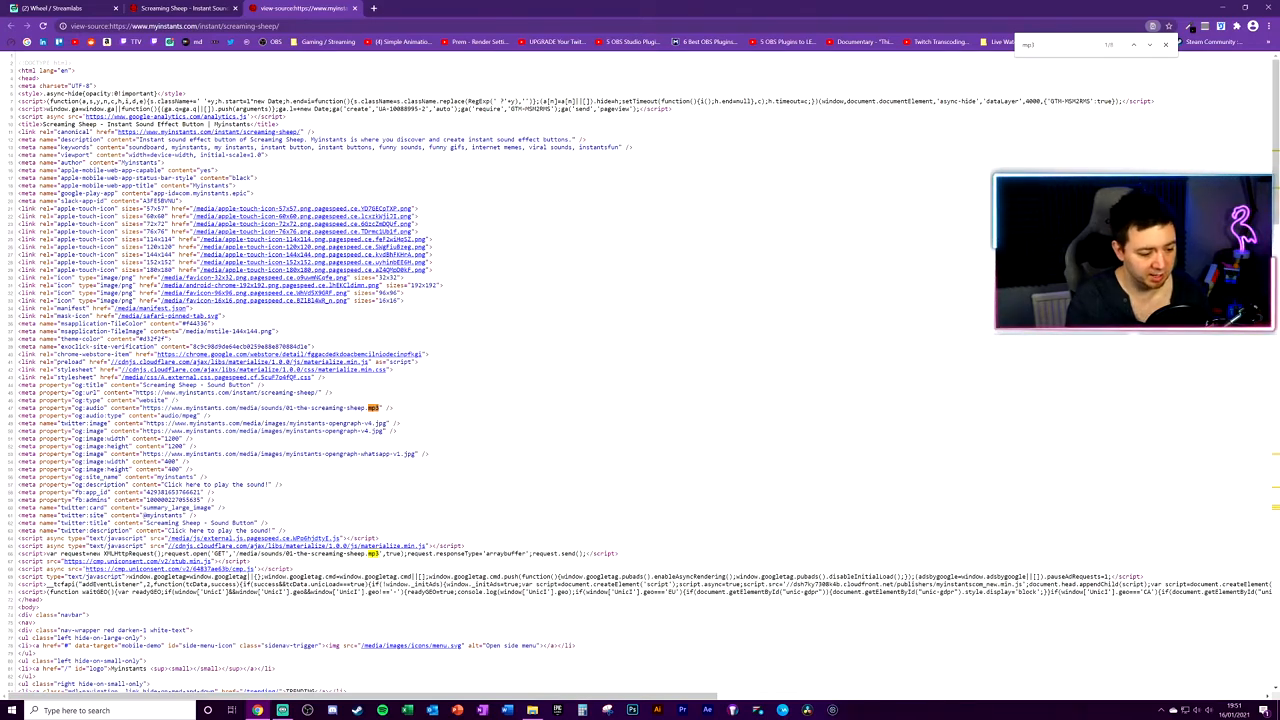
{"action": "double_click", "coordinate": [264, 408]}
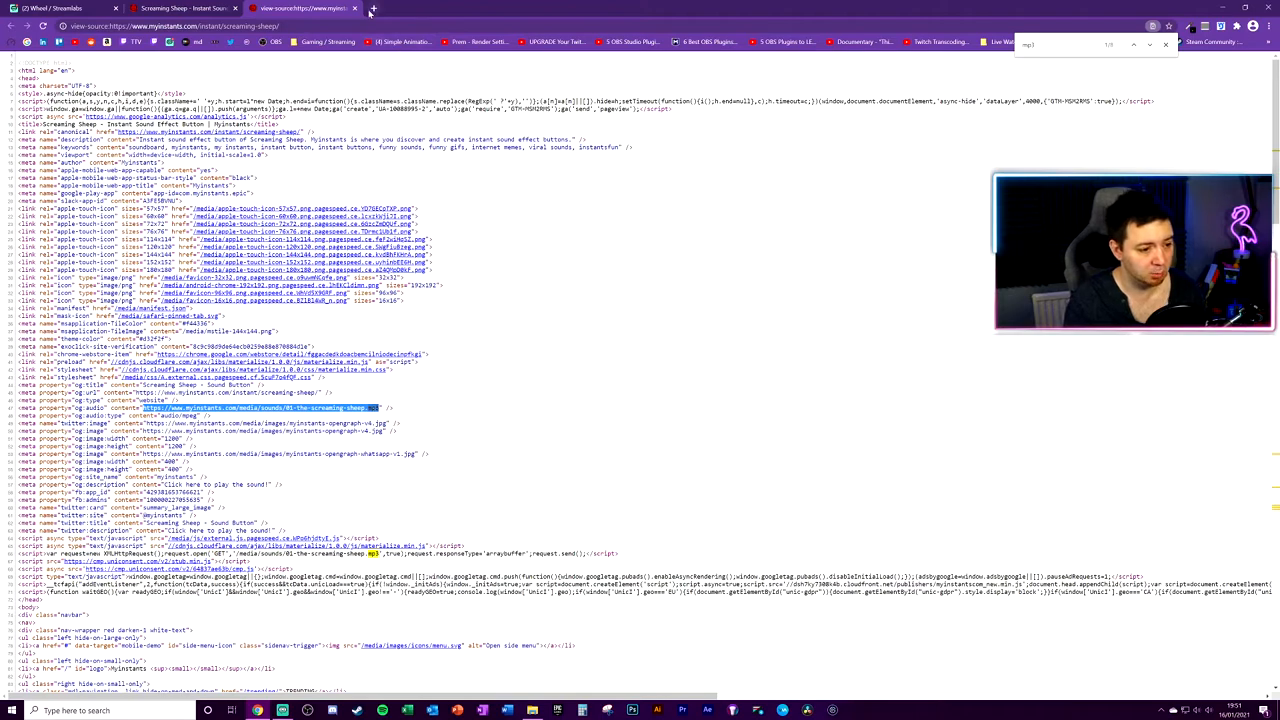
{"action": "left_click", "coordinate": [492, 8]}
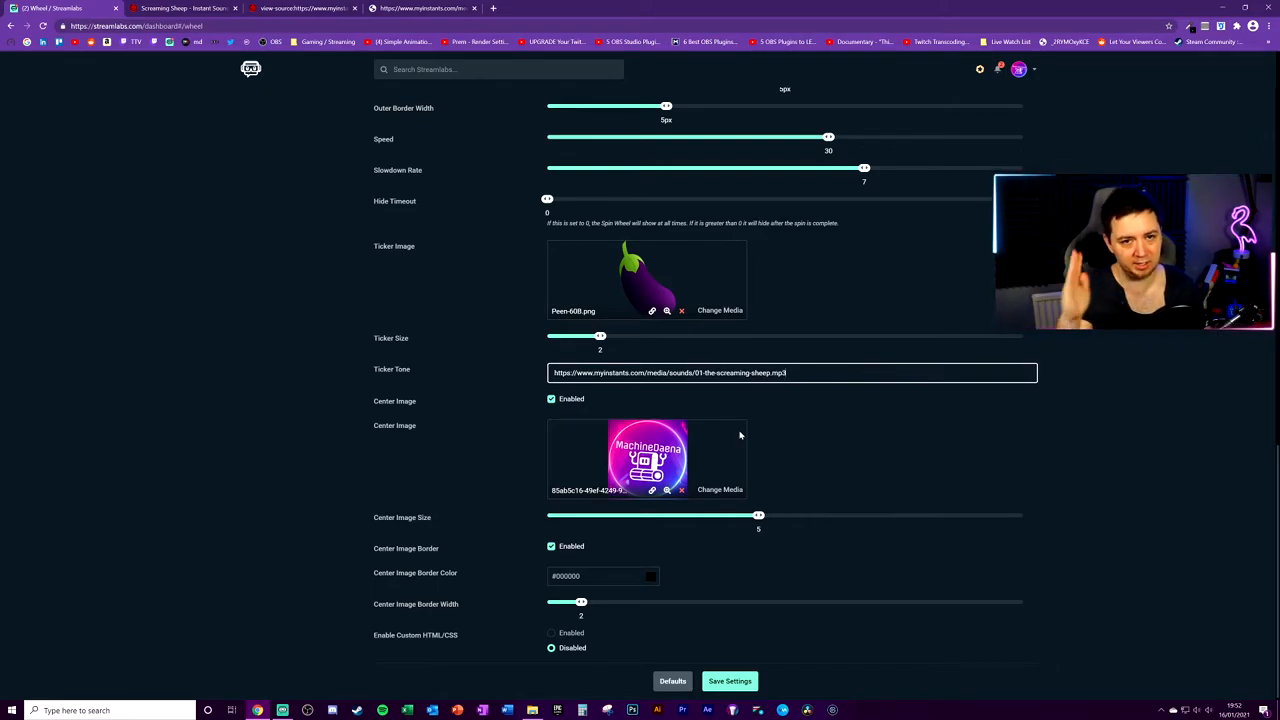
{"action": "mouse_move", "coordinate": [698, 432]}
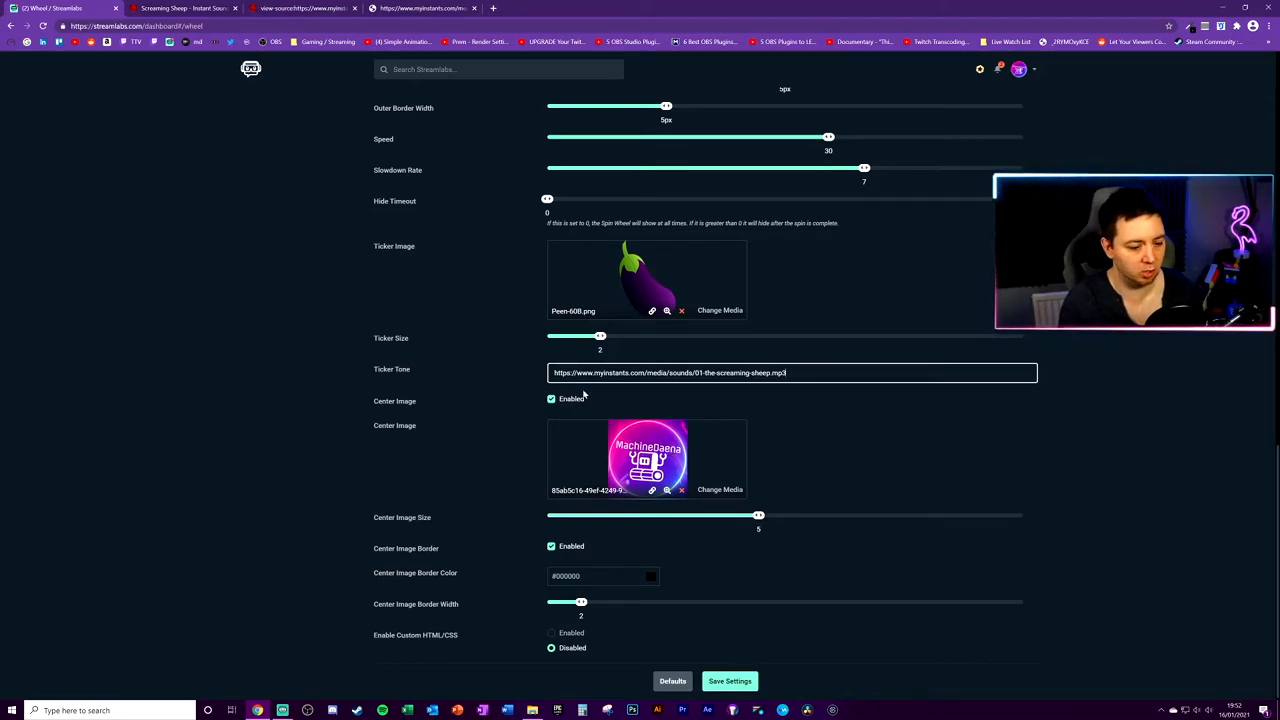
Set Center Image Size to 7 and Center Image Border Color to #ffffff
{"action": "left_click_drag", "start_coordinate": [758, 516], "coordinate": [812, 512]}
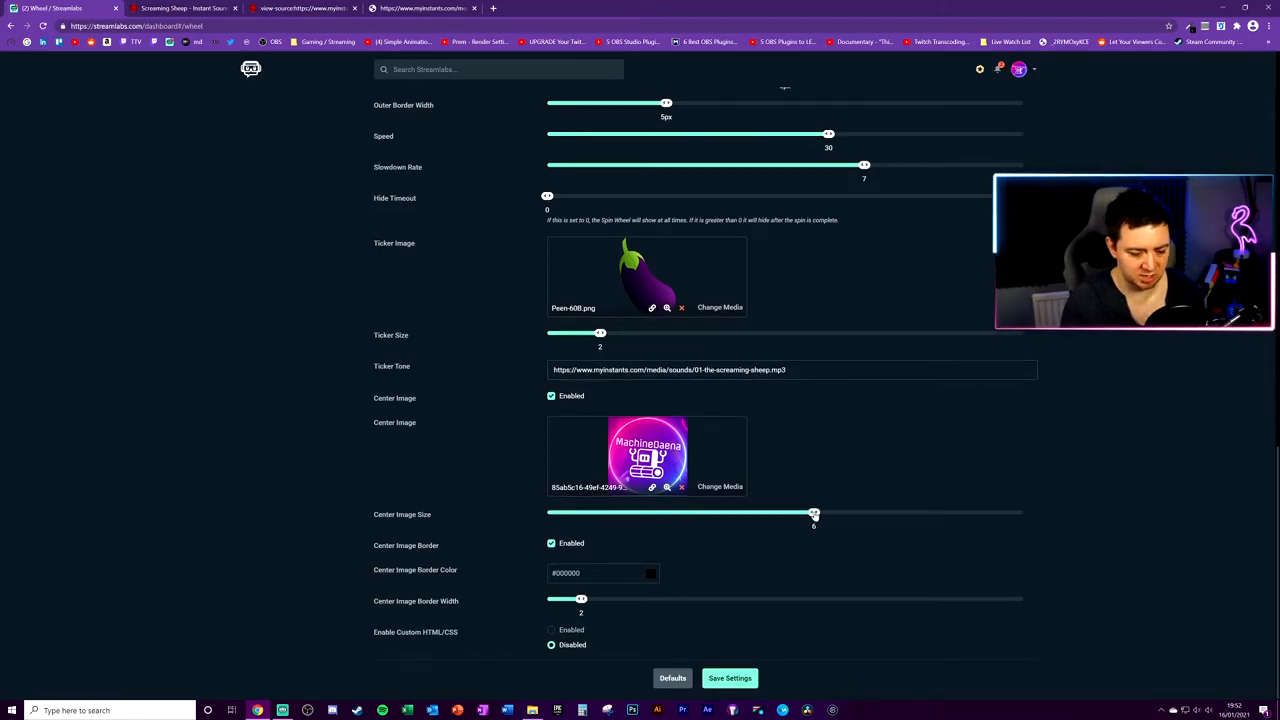
{"action": "left_click_drag", "start_coordinate": [812, 512], "coordinate": [864, 512]}
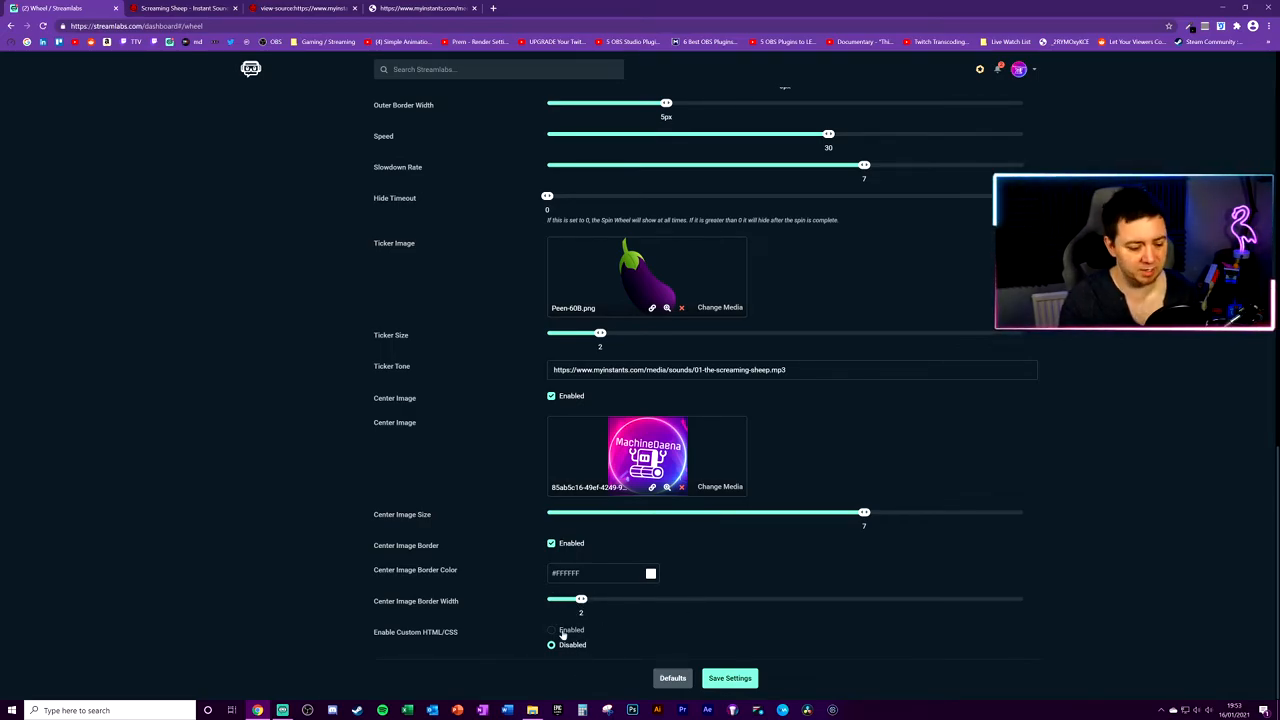
{"action": "left_click", "coordinate": [552, 644]}
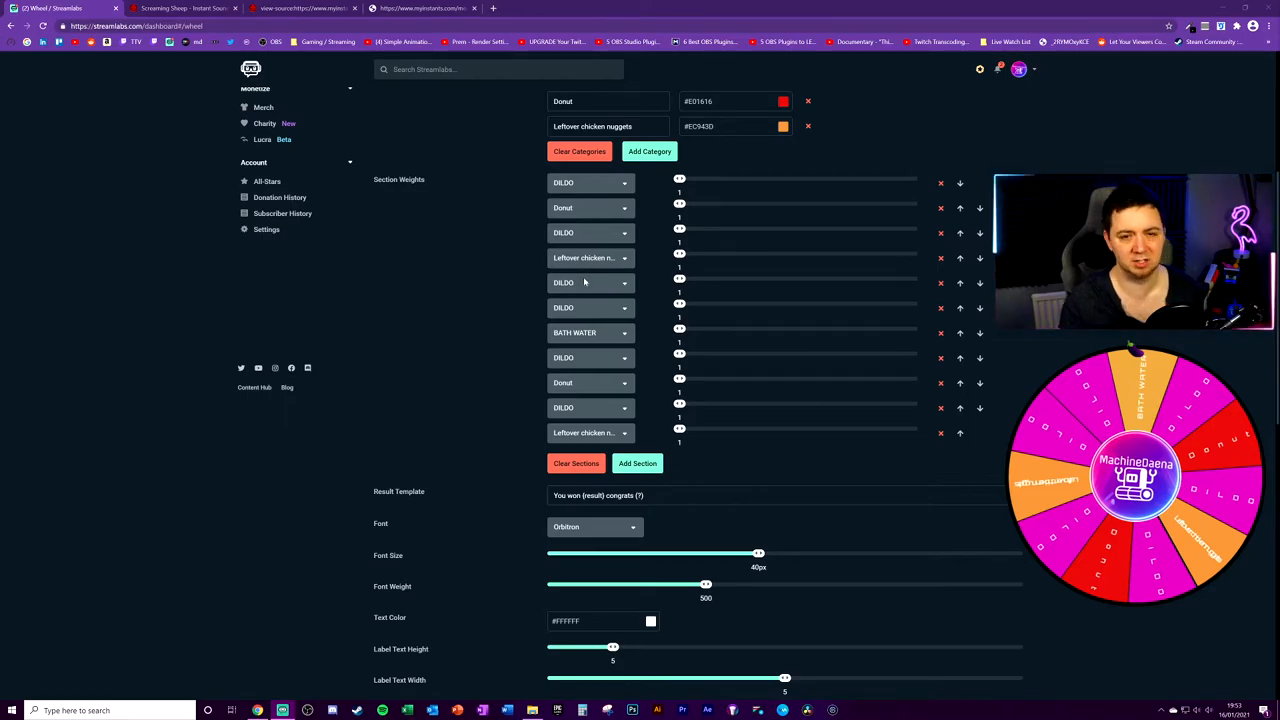
Save the customised spin wheel settings with Save Settings
{"action": "scroll", "scroll_direction": "down", "scroll_amount": 3}
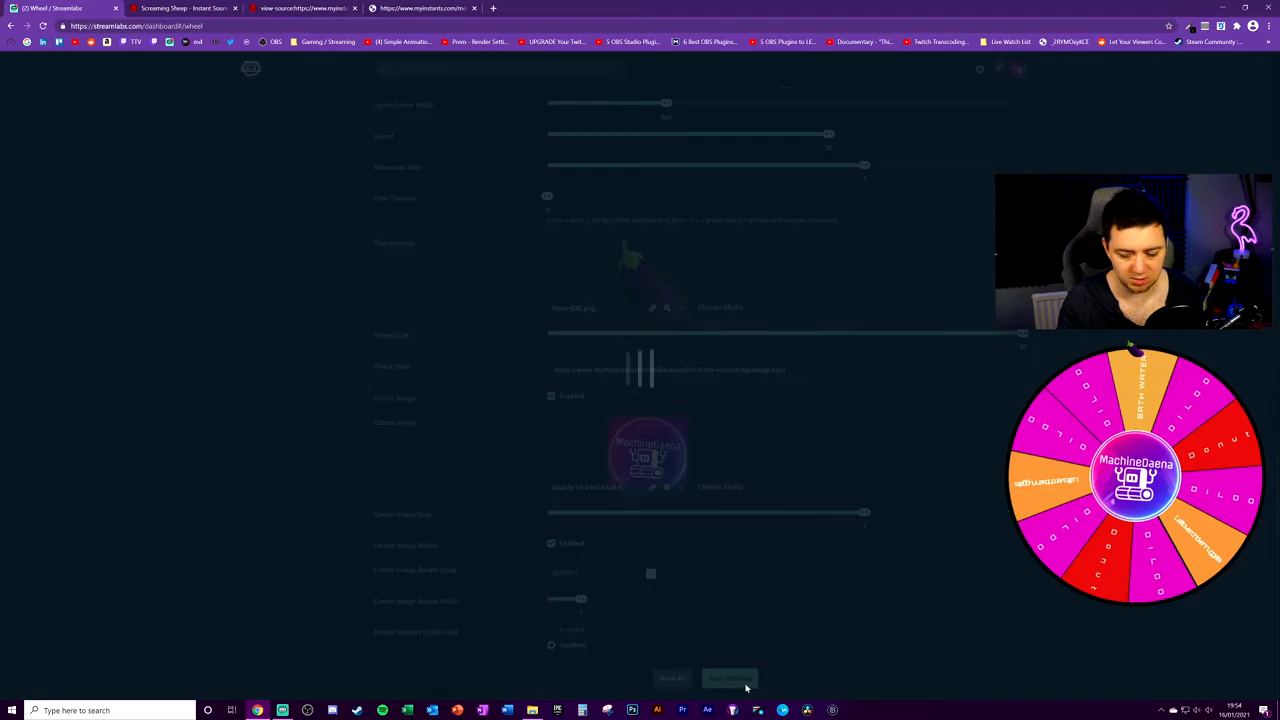
{"action": "left_click", "coordinate": [730, 678]}
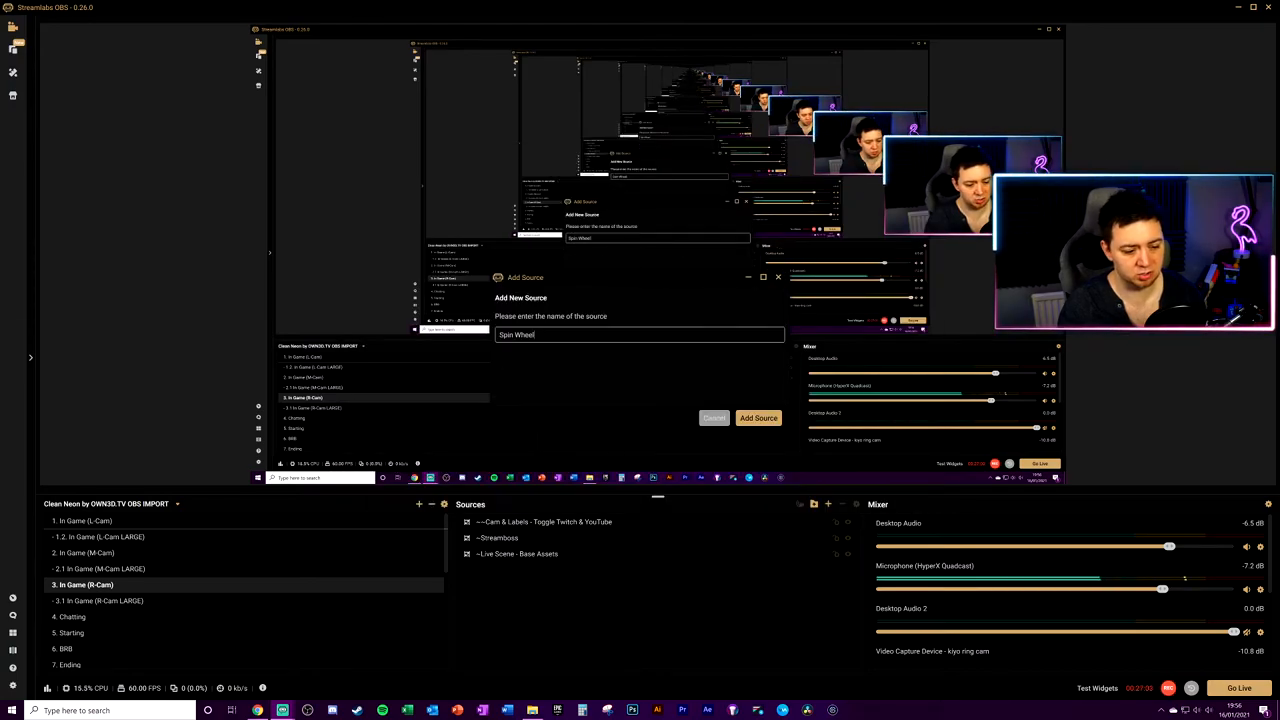
Add the Spin Wheel widget source, then remove it from the scene
{"action": "left_click", "coordinate": [758, 418]}
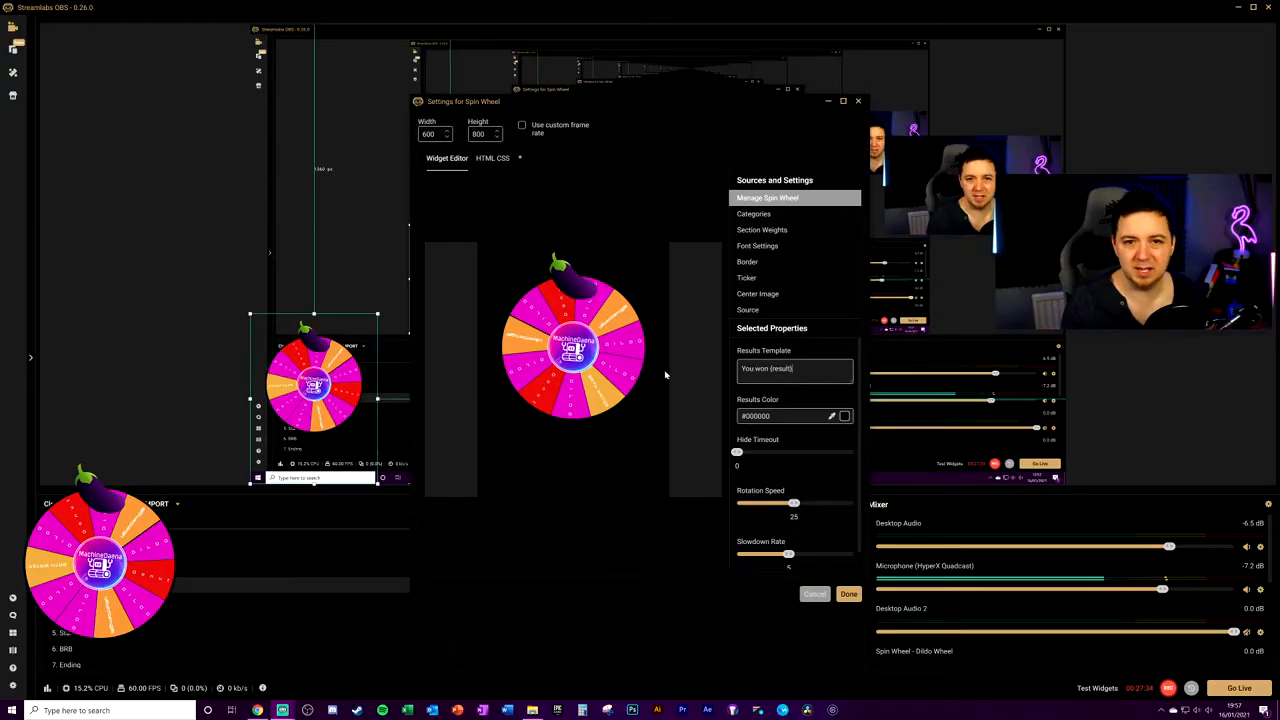
{"action": "left_click", "coordinate": [752, 212]}
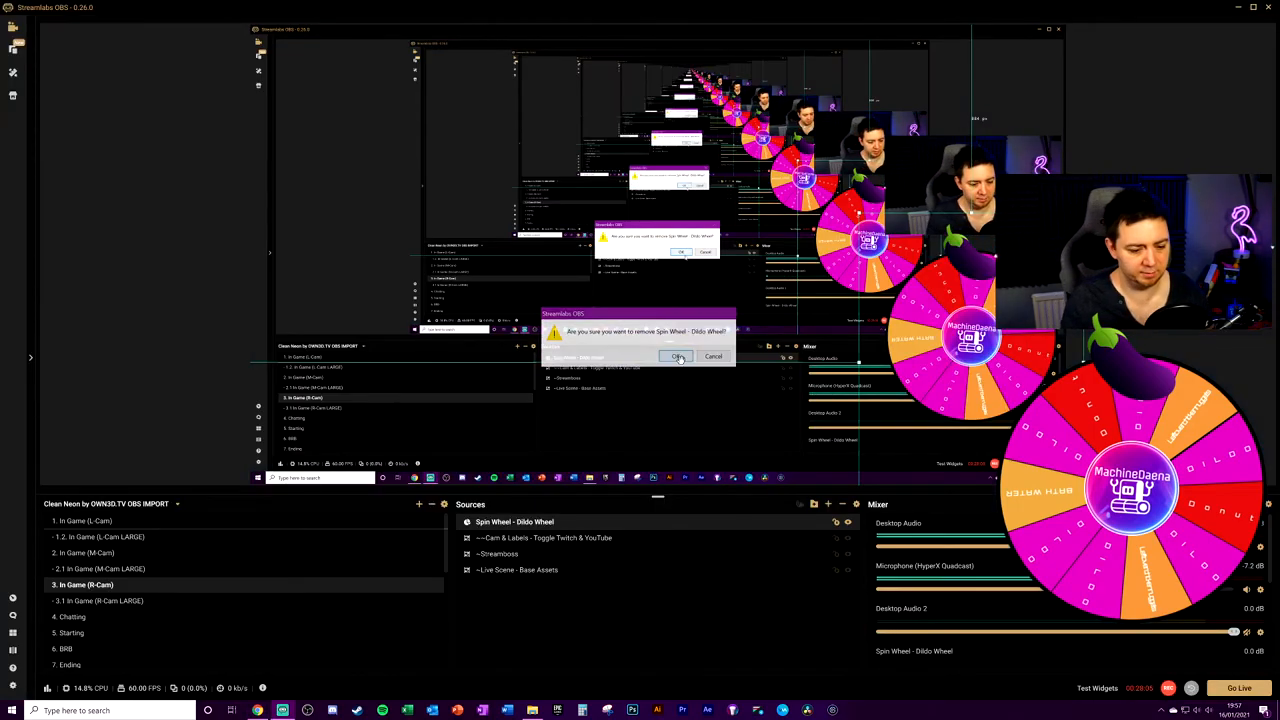
{"action": "left_click", "coordinate": [678, 356]}
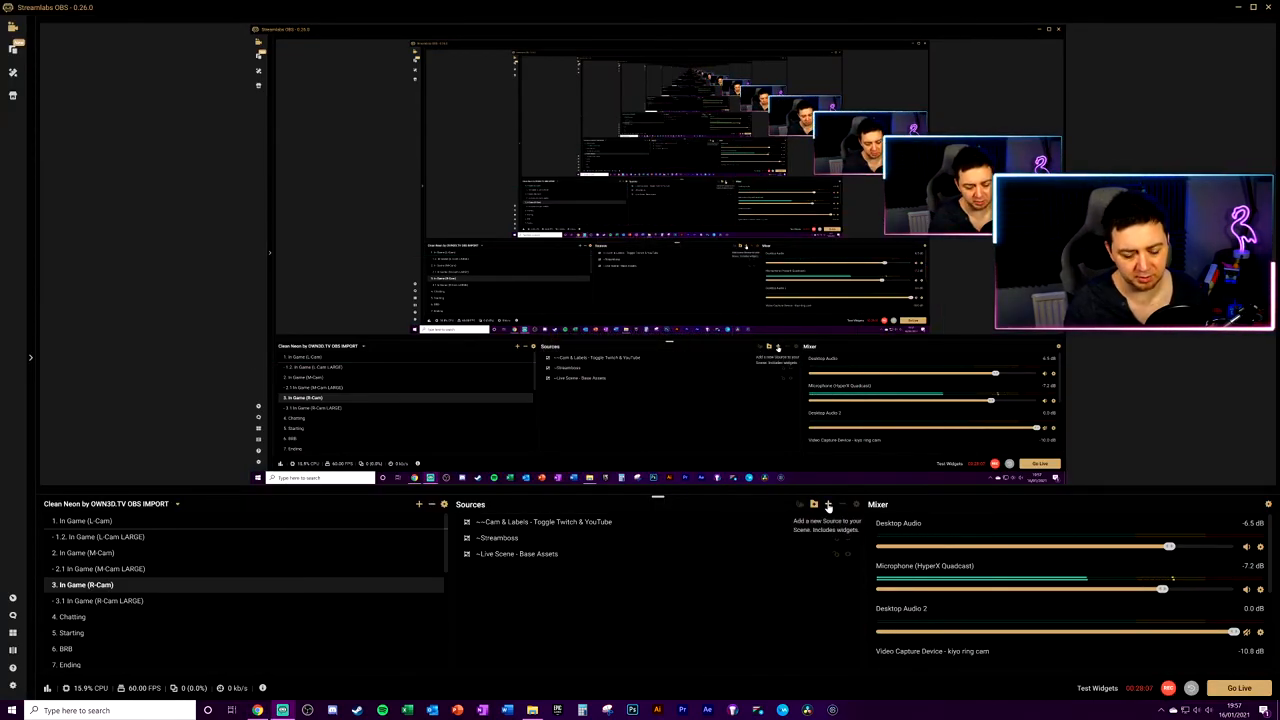
Add a Browser Source named Chicken Wheel to the scene
{"action": "left_click", "coordinate": [814, 504]}
{"action": "type", "text": "Browser Source - Chicken Wheel"}
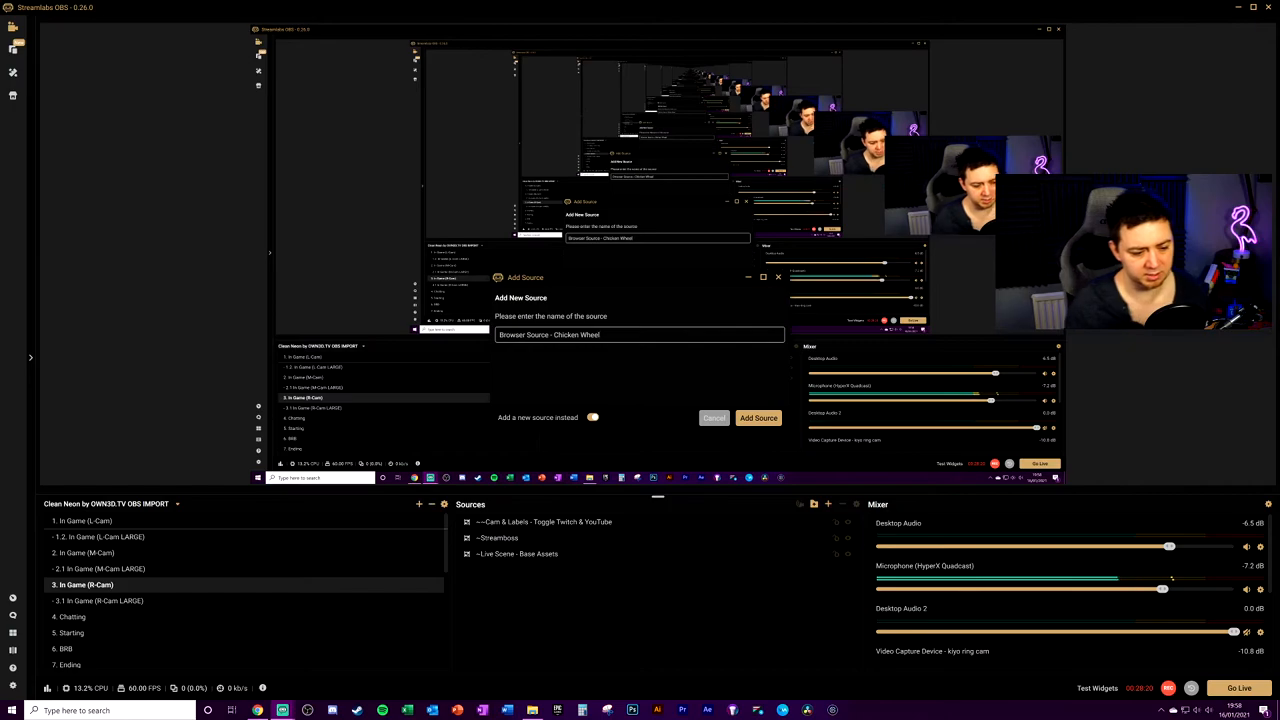
{"action": "left_click", "coordinate": [756, 418]}
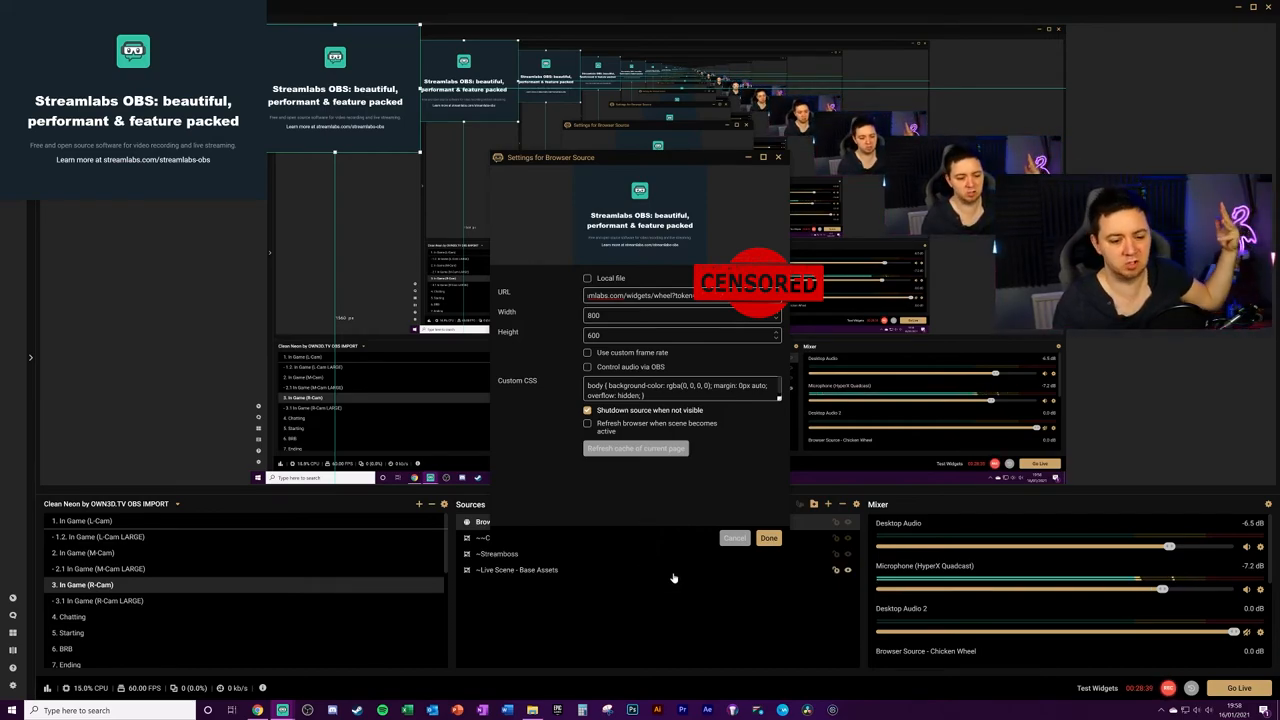
{"action": "left_click", "coordinate": [768, 538]}
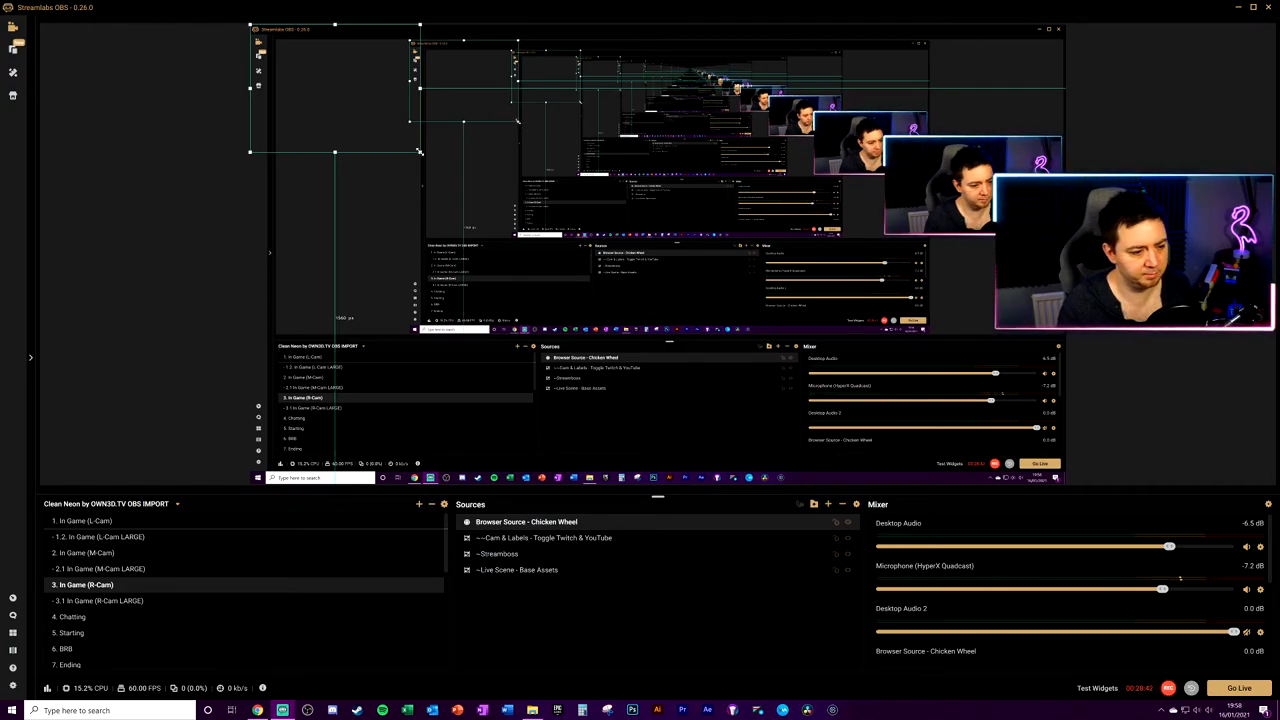